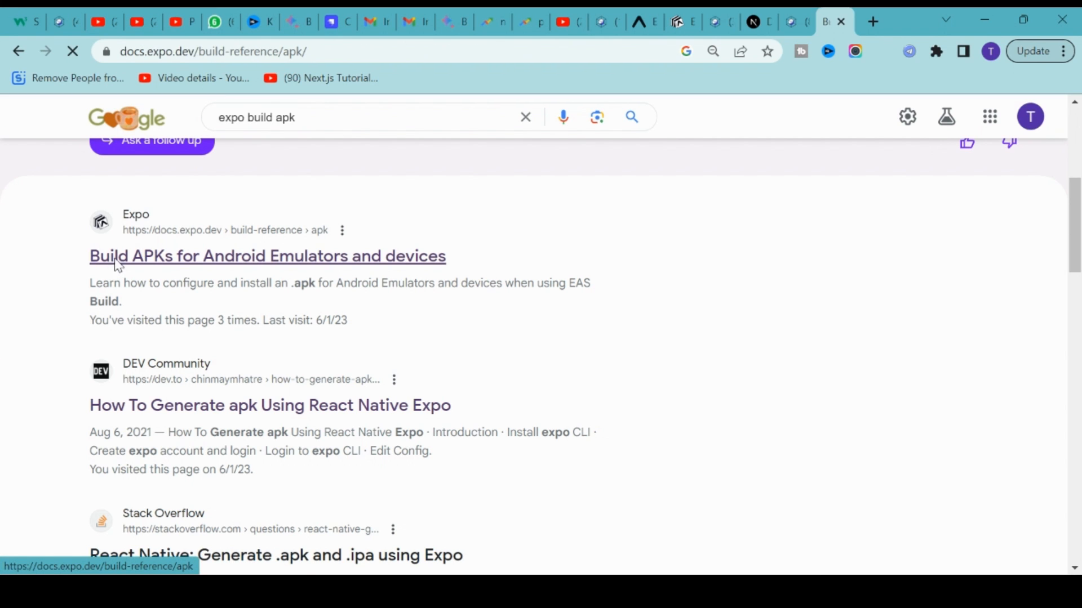
Open the 'Build APKs for Android Emulators and devices' guide and scroll to its eas.json example.
left_click(267, 255)
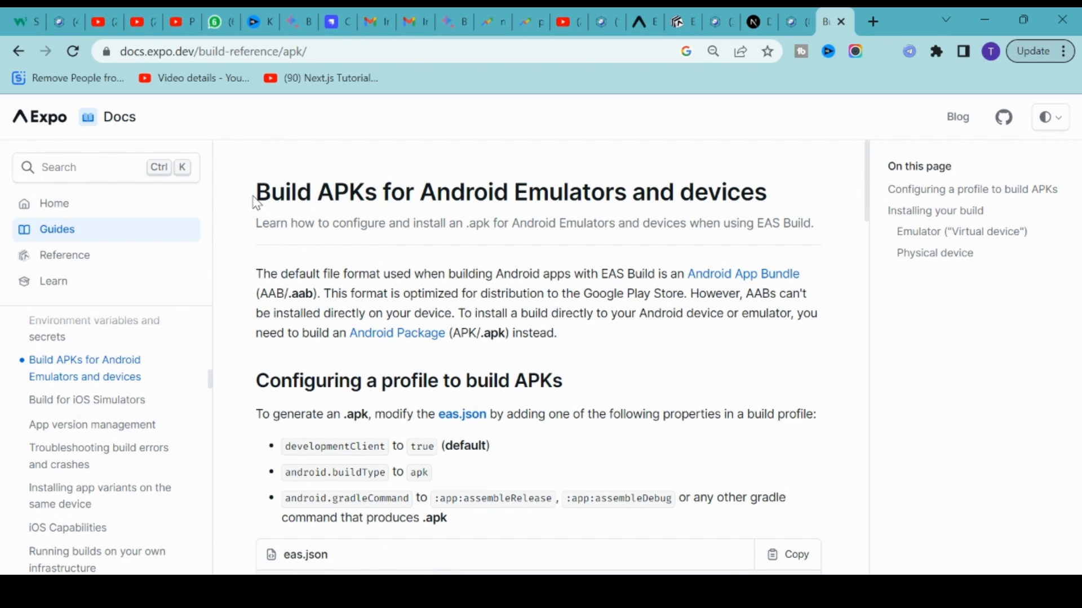
mouse_move(471, 354)
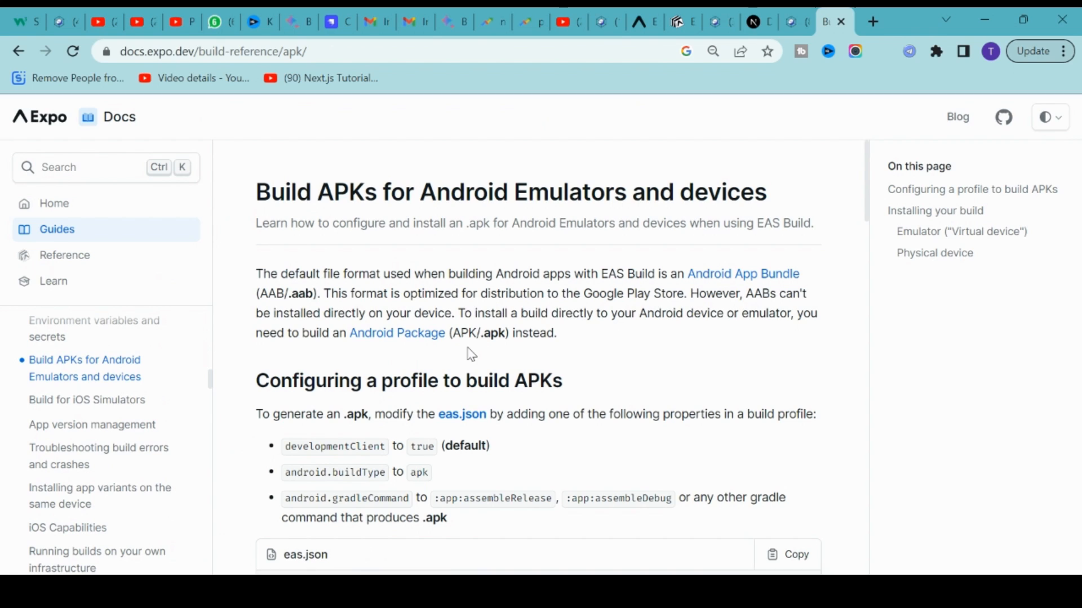
mouse_move(468, 350)
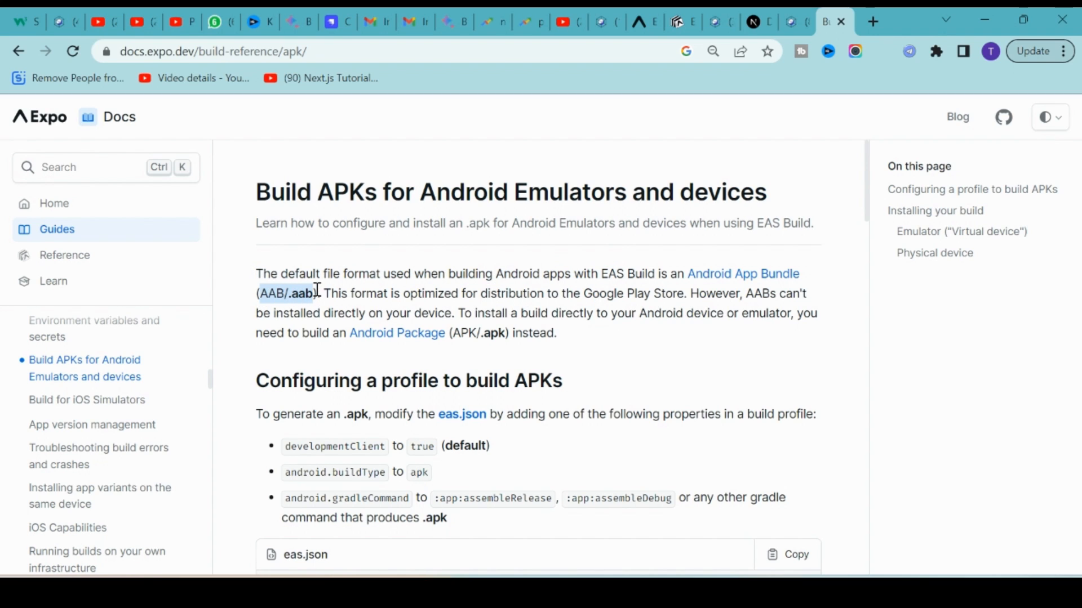
mouse_move(383, 352)
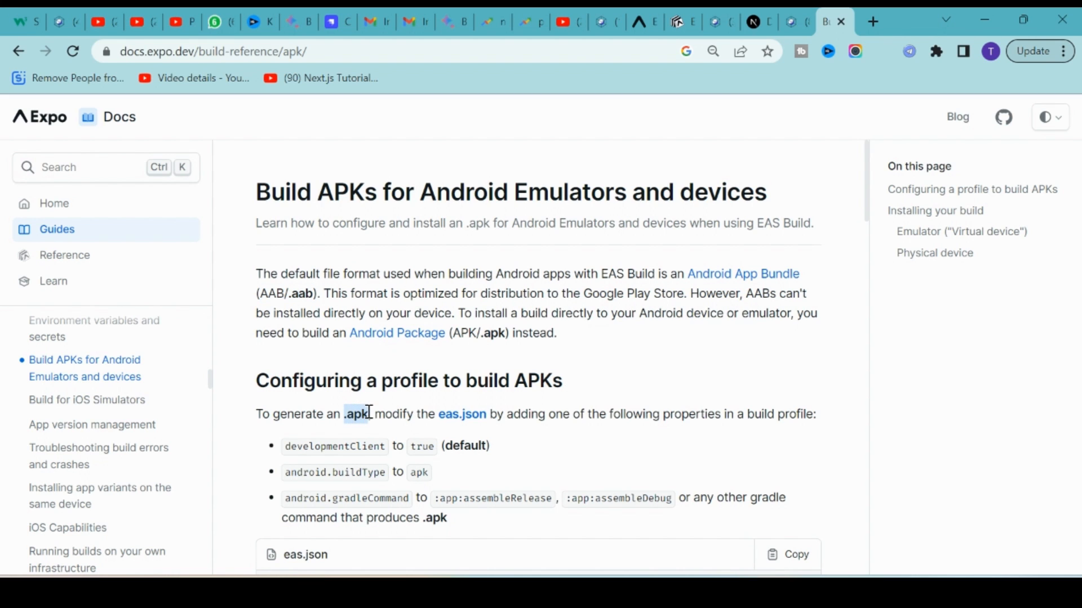
scroll("down", 3)
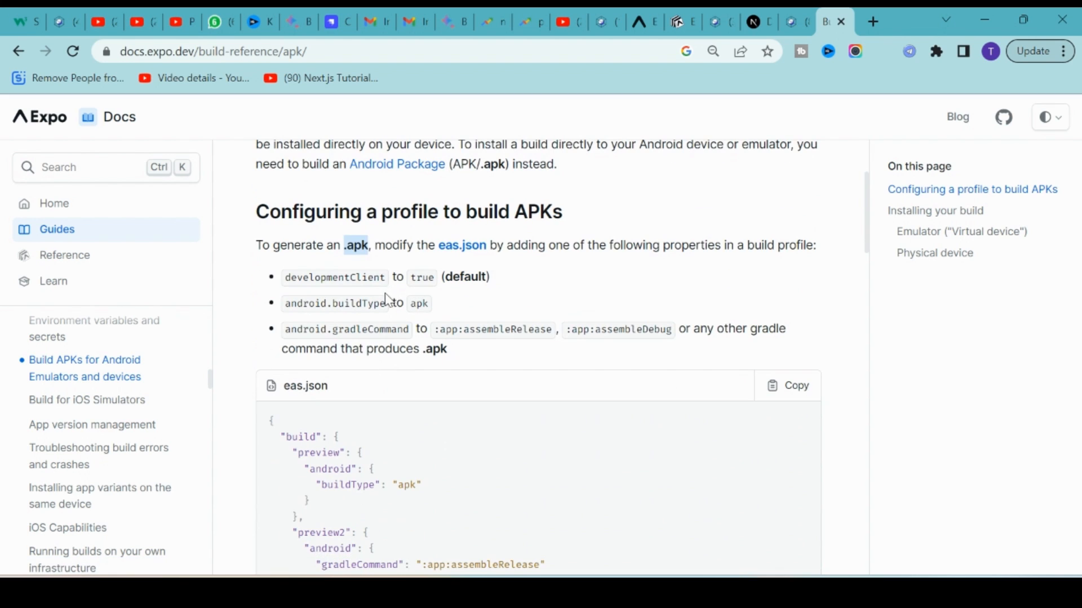
scroll("down", 3)
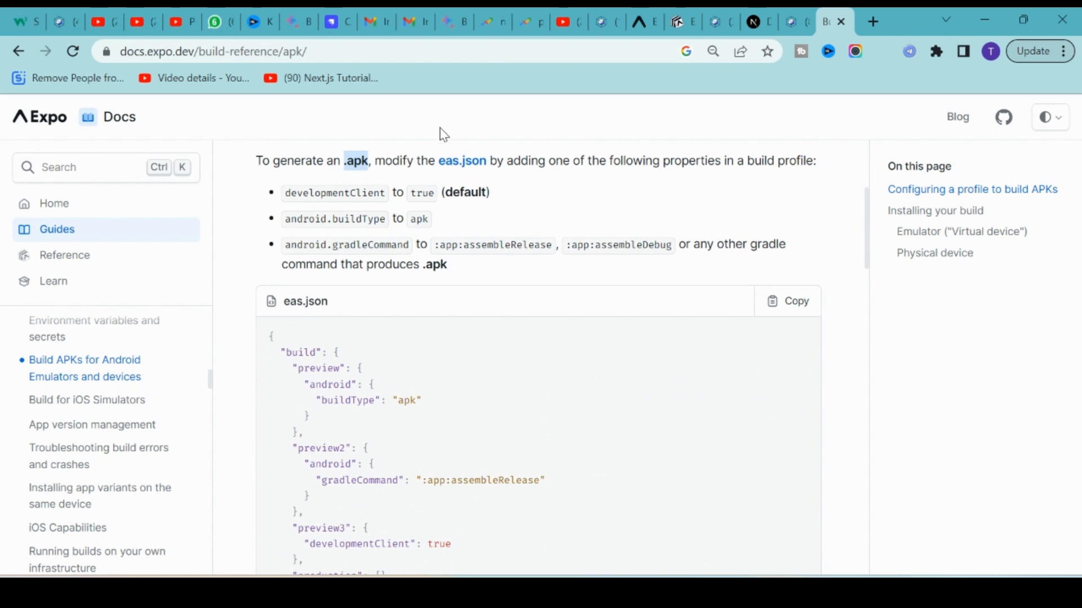
scroll("up", 3)
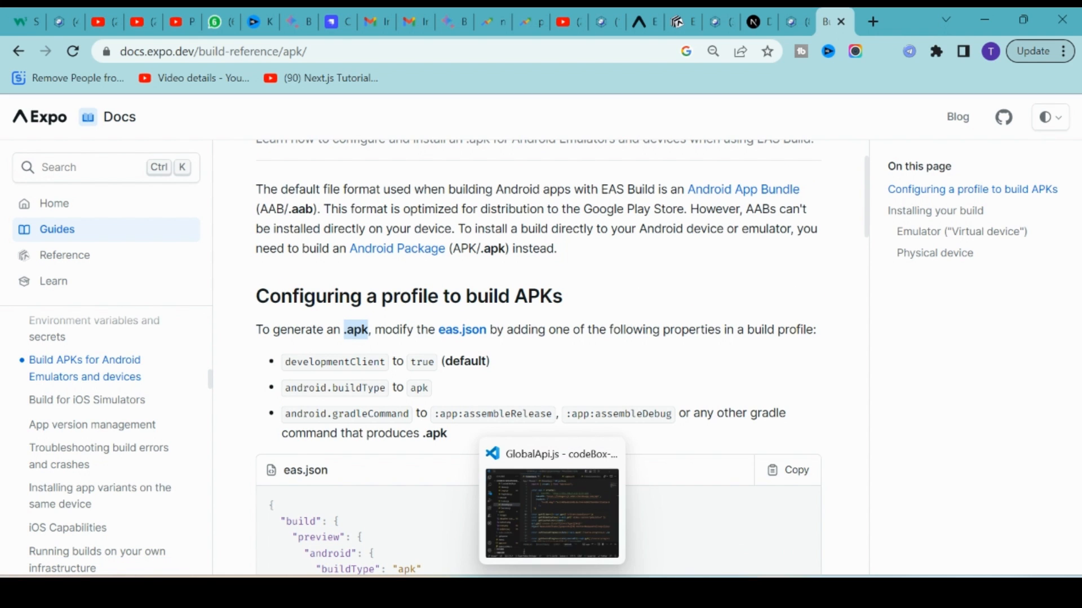
Open the project's eas.json with the preview, preview2 and preview3 APK build profiles.
left_click(551, 514)
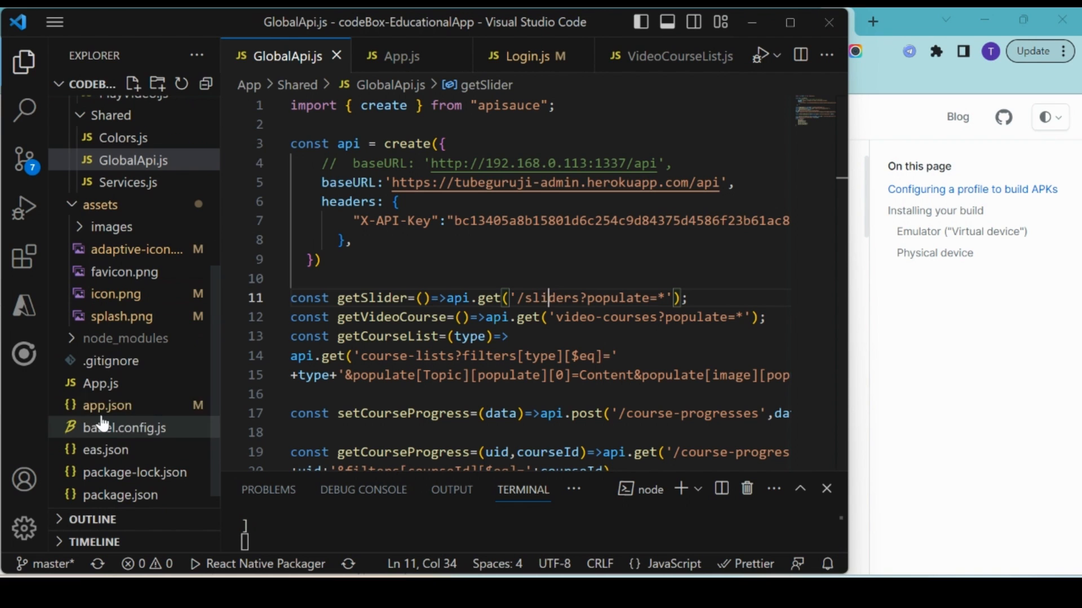
mouse_move(105, 450)
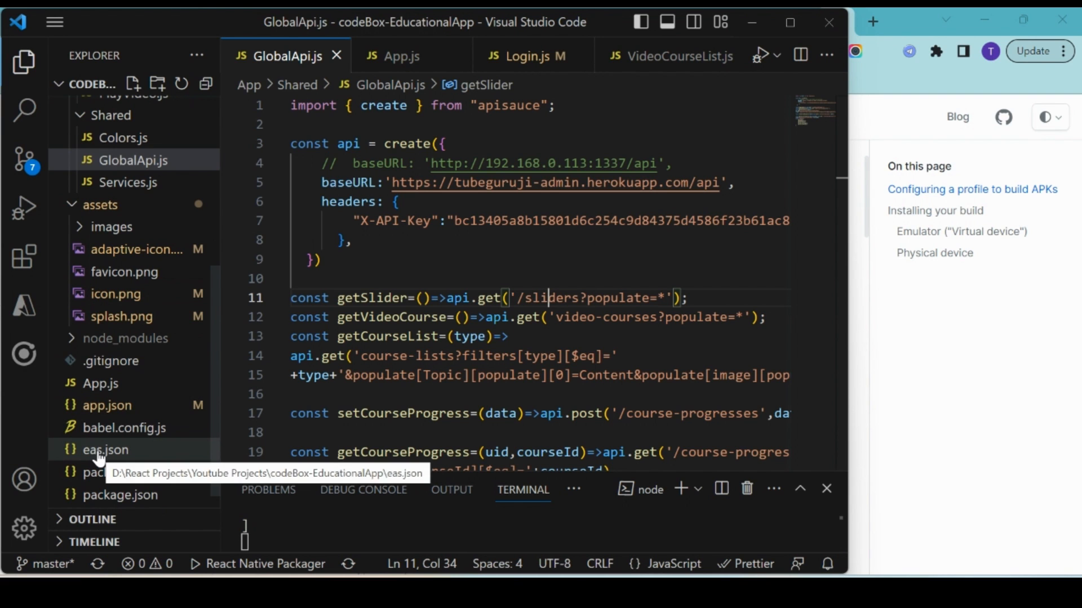
left_click(106, 450)
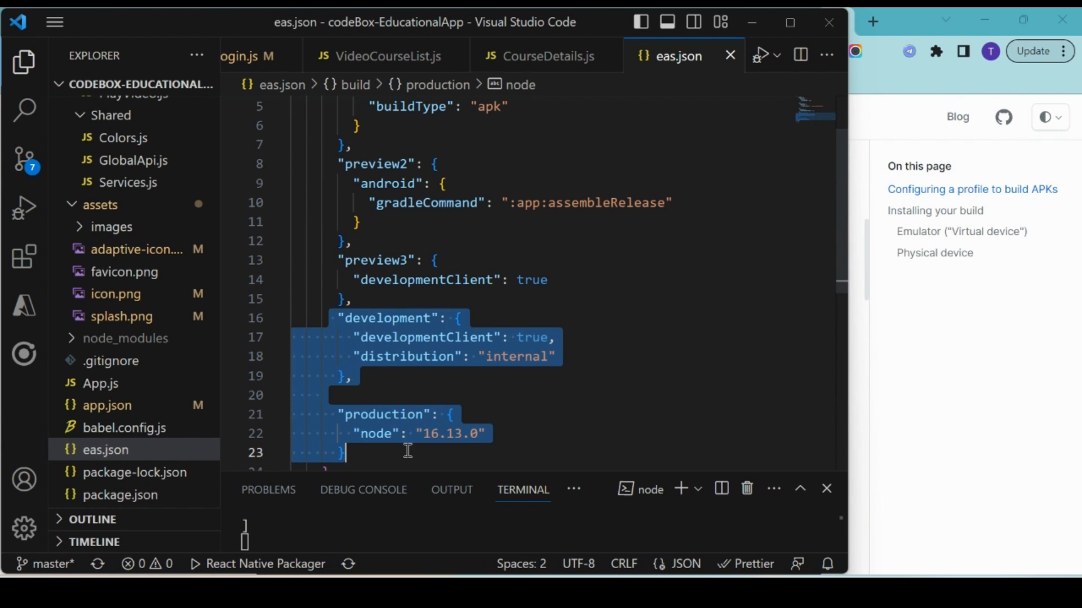
scroll("up", 3)
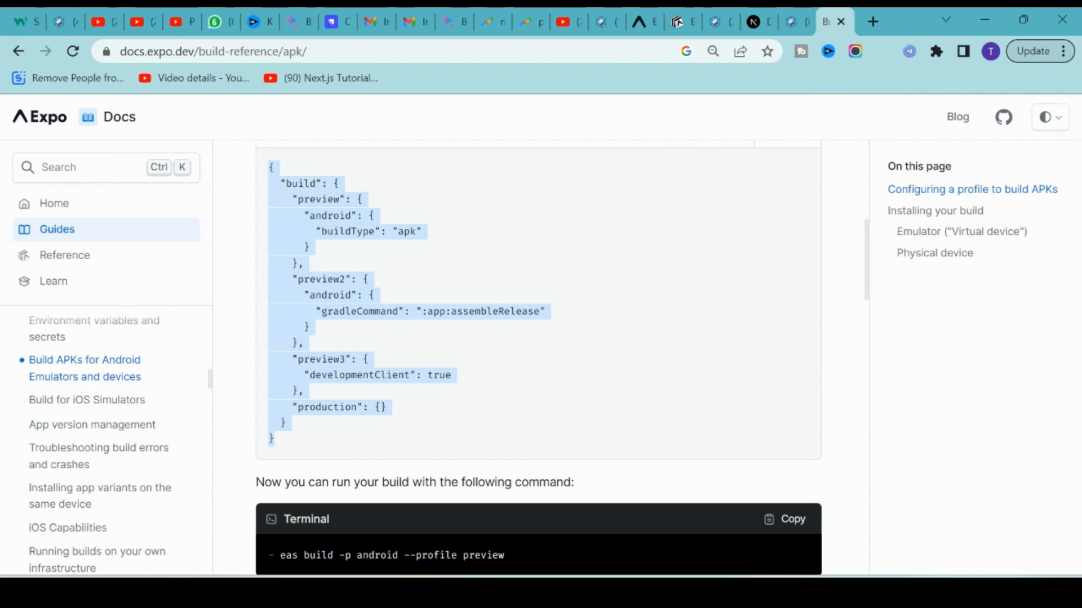
Locate 'eas build -p android --profile preview' in the docs and return to VS Code.
scroll("down", 3)
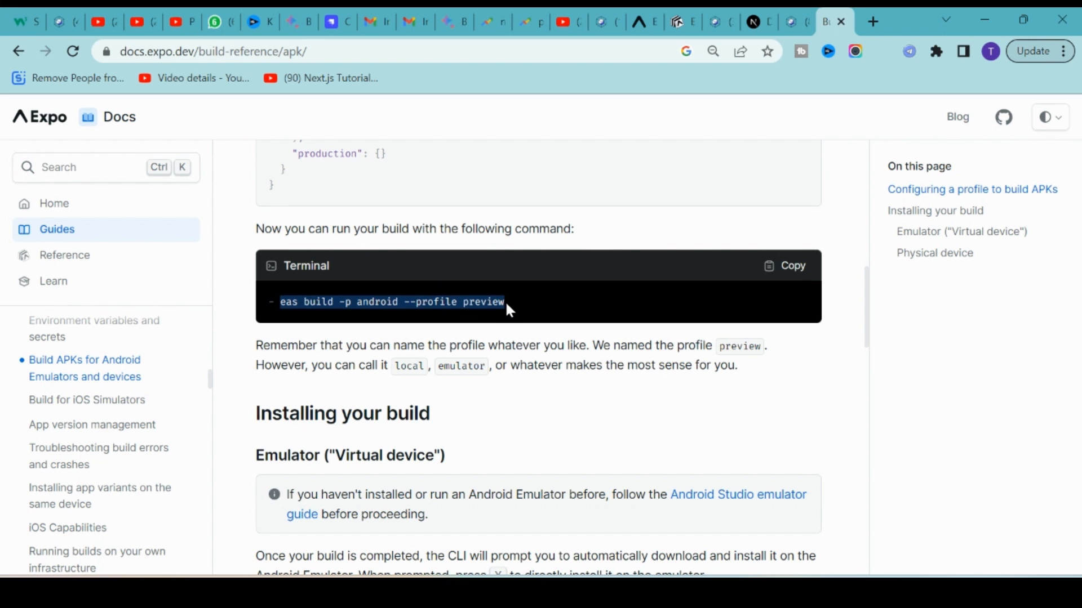
scroll("down", 3)
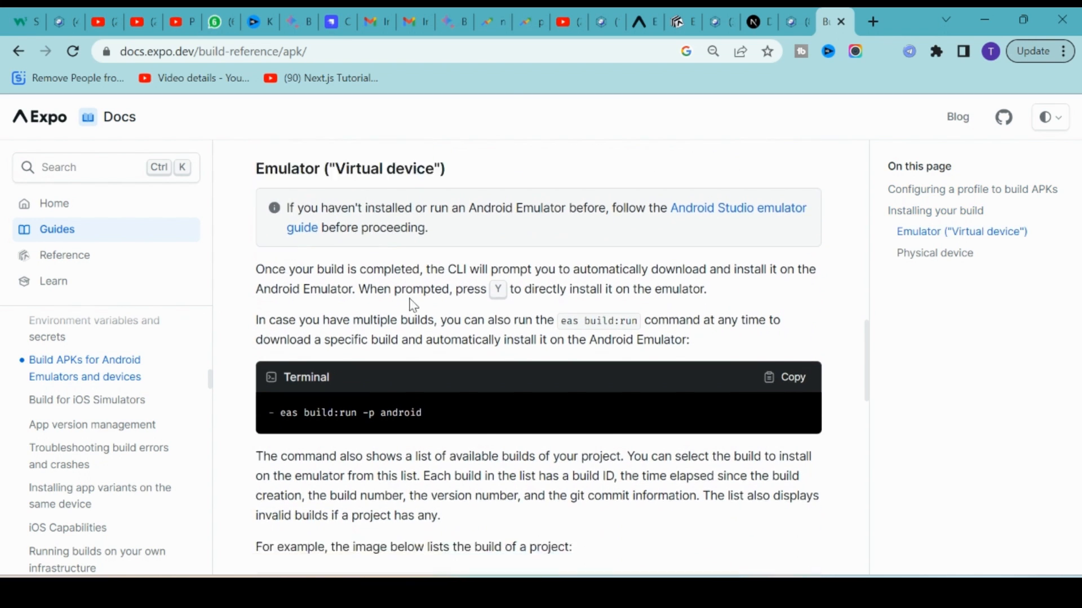
scroll("up", 3)
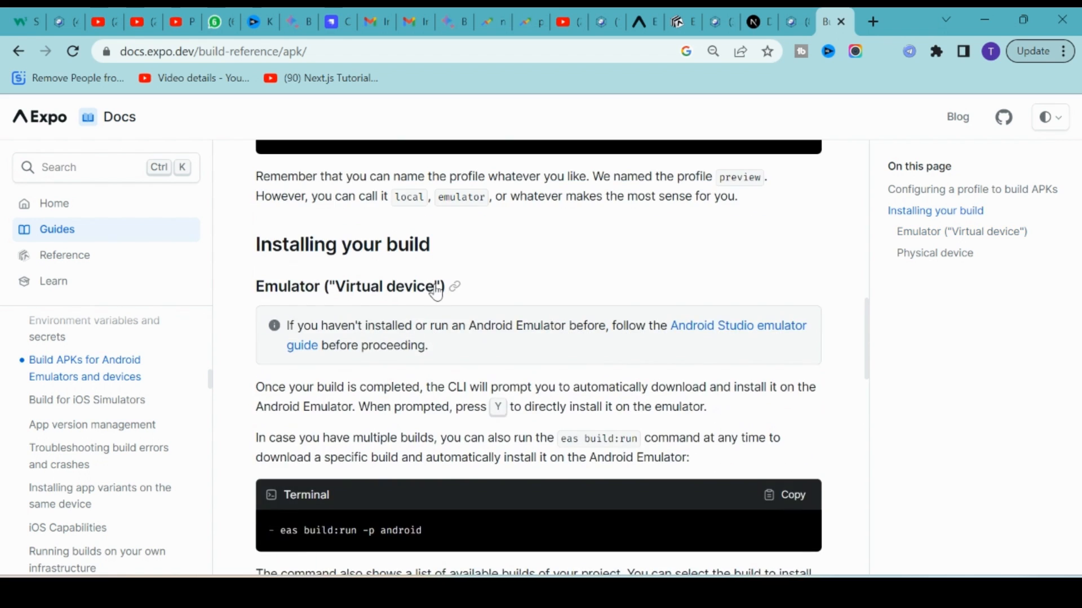
scroll("up", 3)
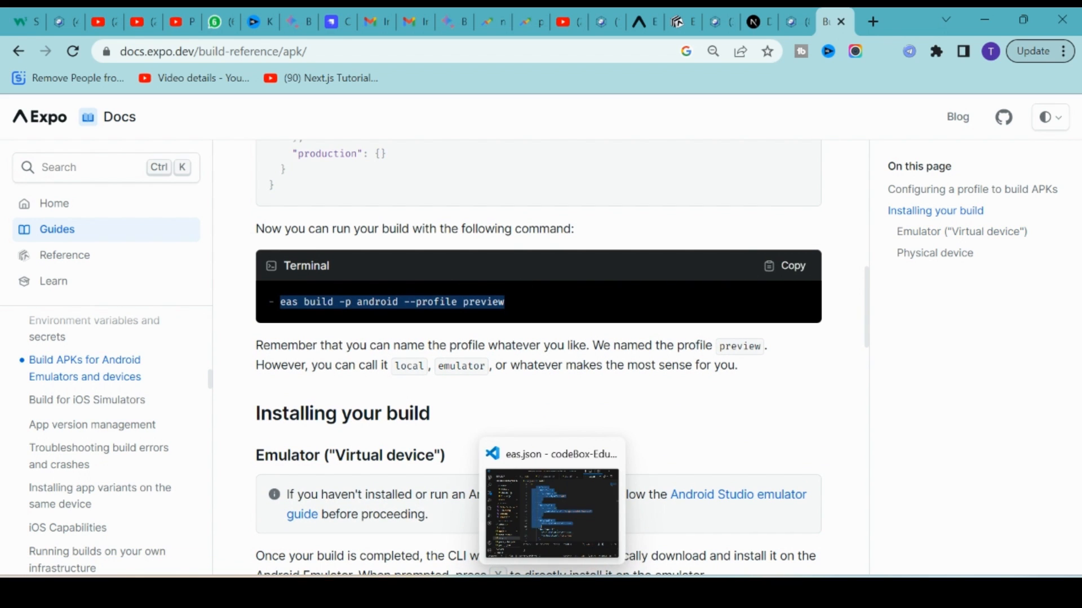
left_click(552, 514)
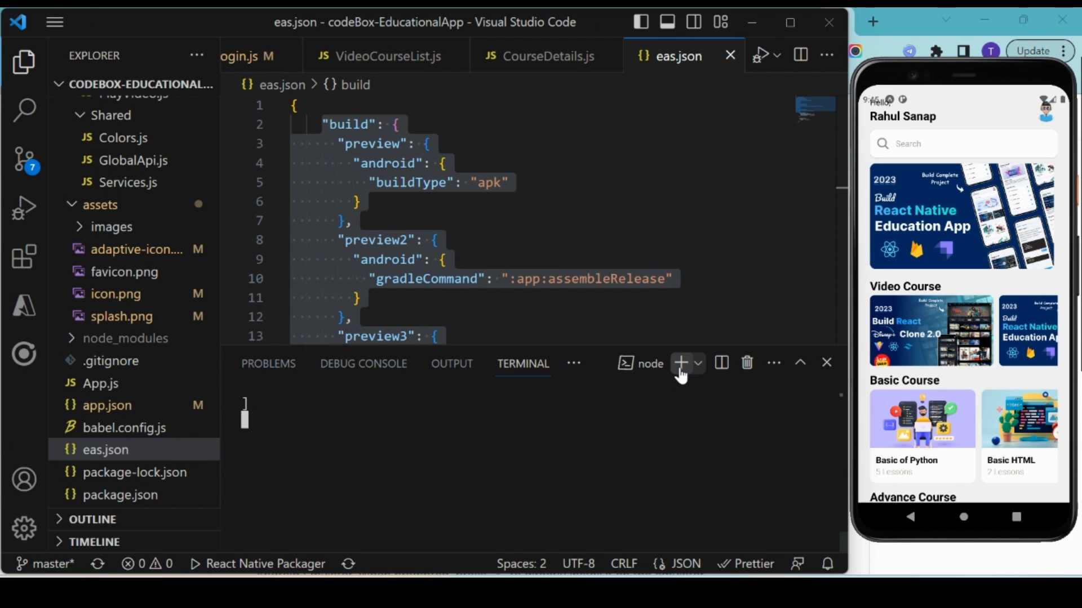
Enter 'eas build -p android --profile preview' in a new terminal and open app.json's name setting.
left_click(679, 364)
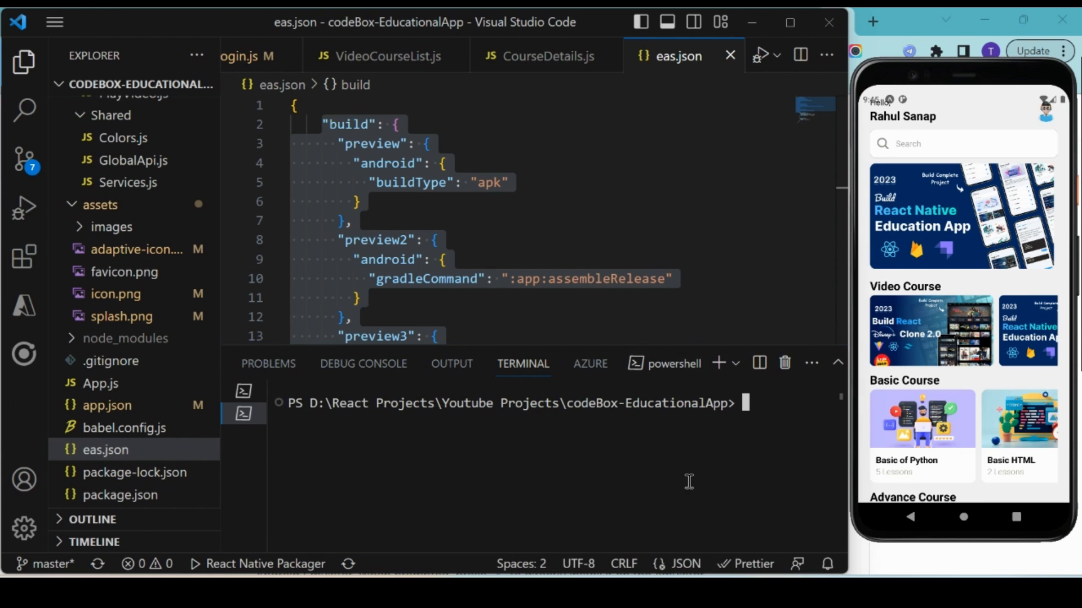
type("eas build -p android --profile preview")
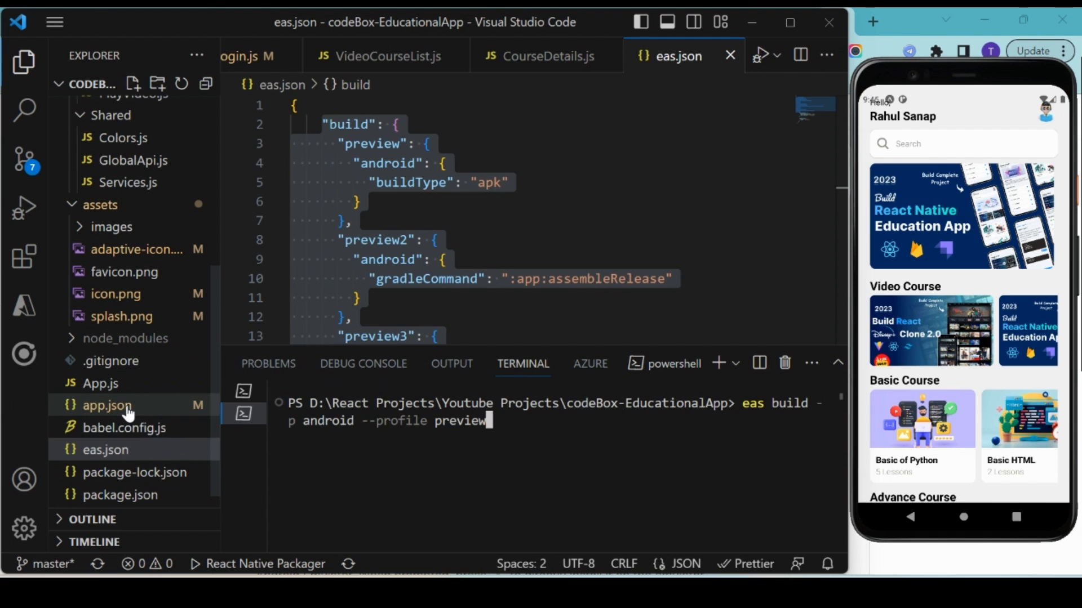
left_click(107, 405)
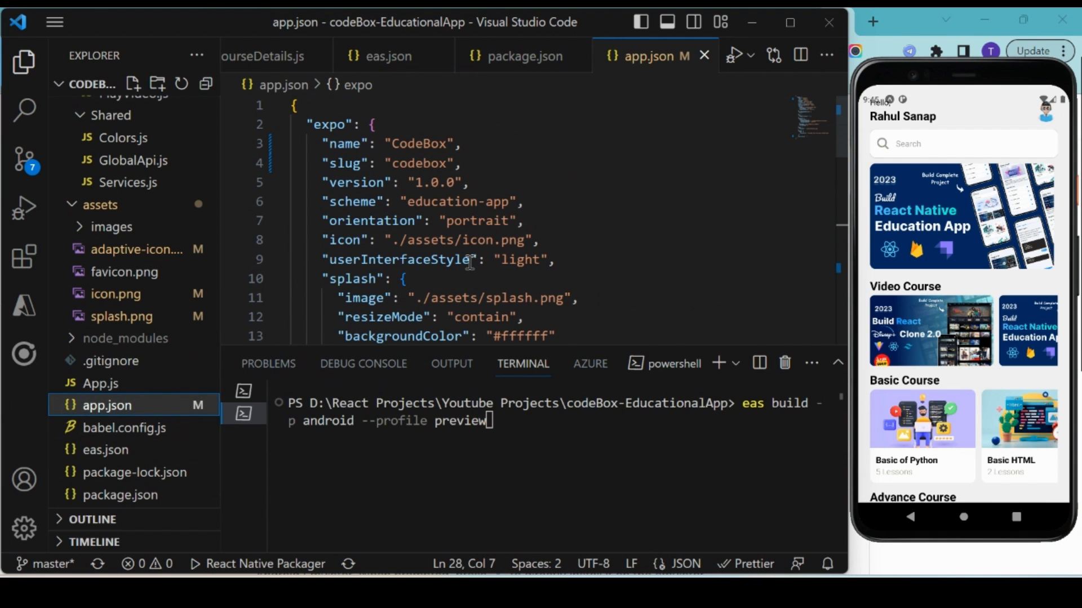
double_click(344, 163)
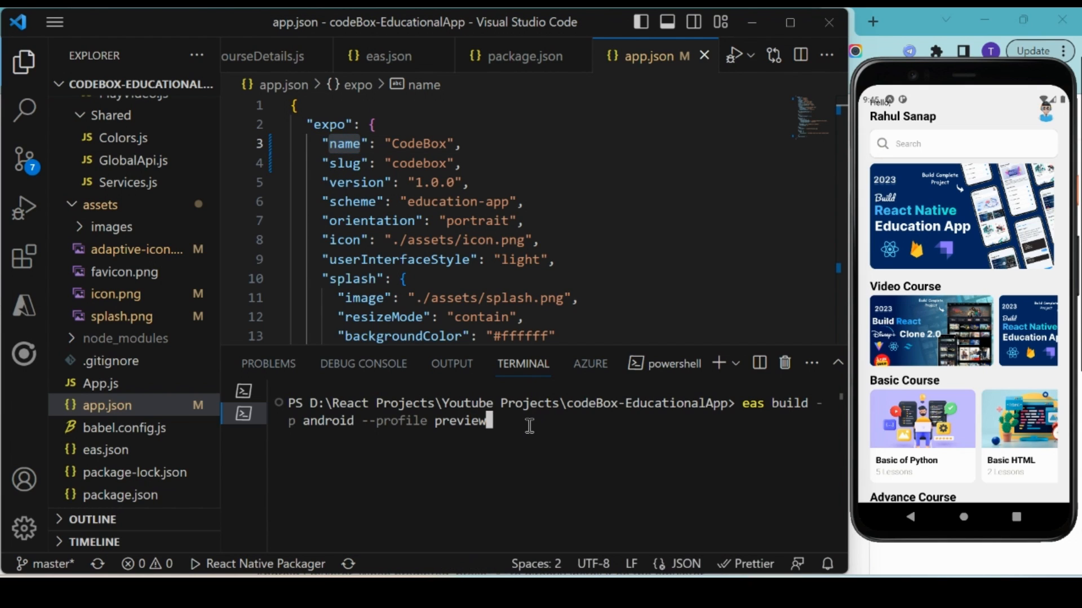
mouse_move(338, 428)
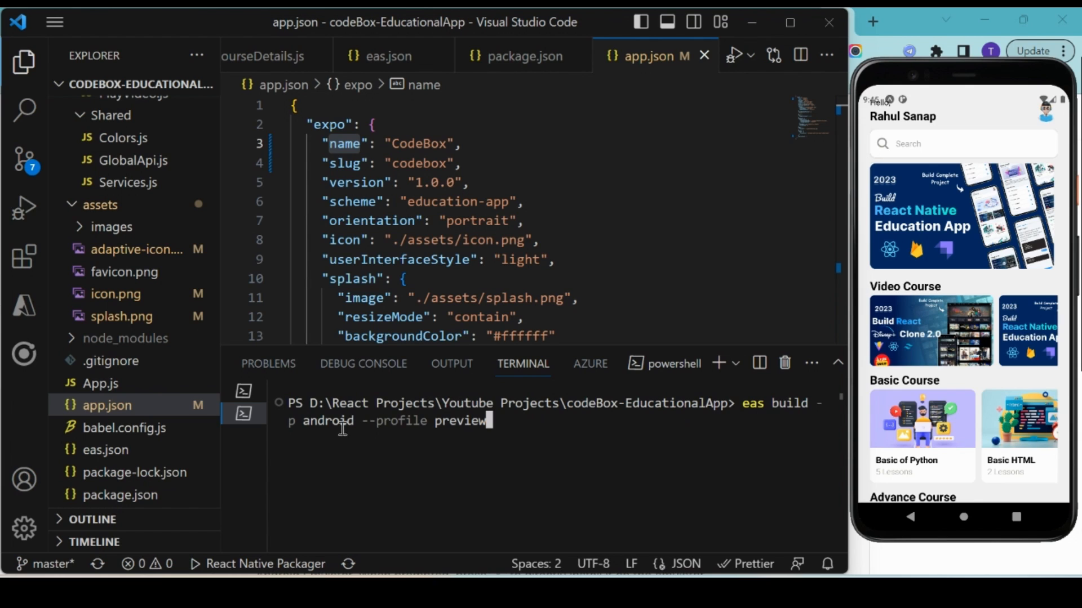
mouse_move(497, 445)
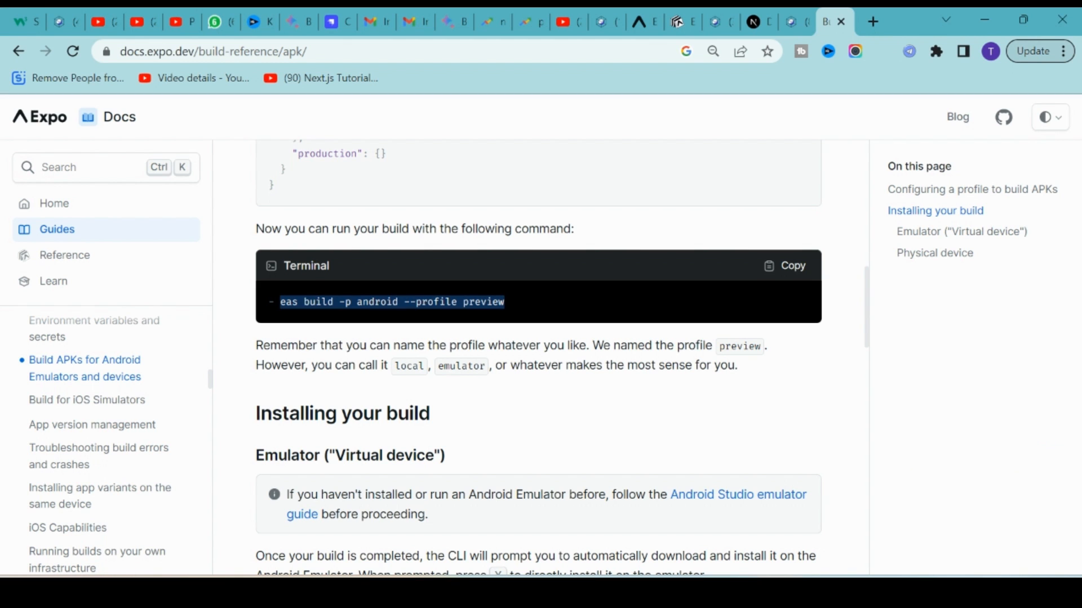
mouse_move(591, 345)
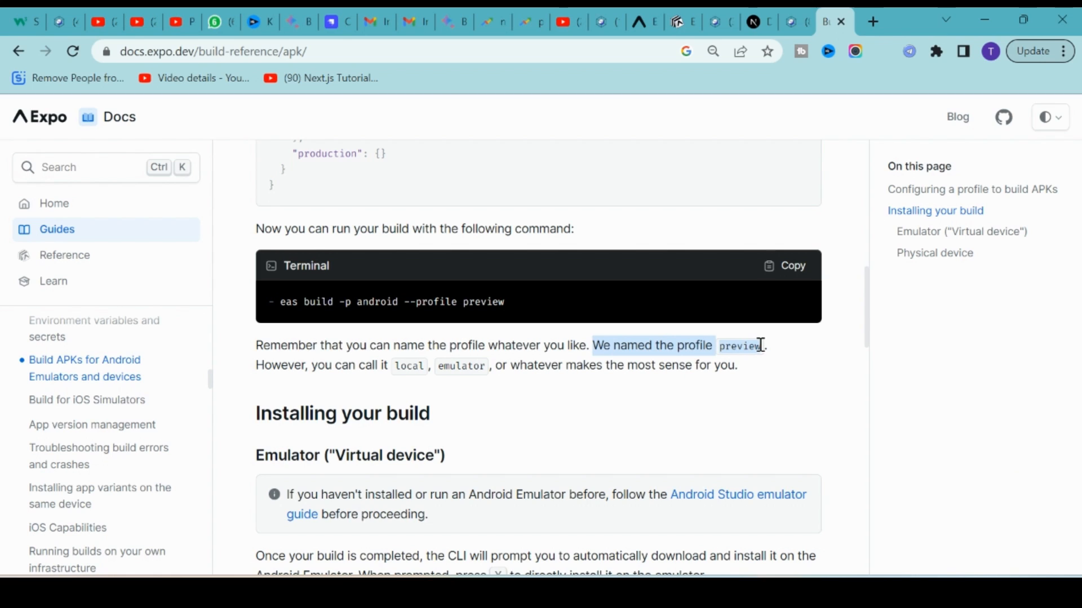
mouse_move(300, 346)
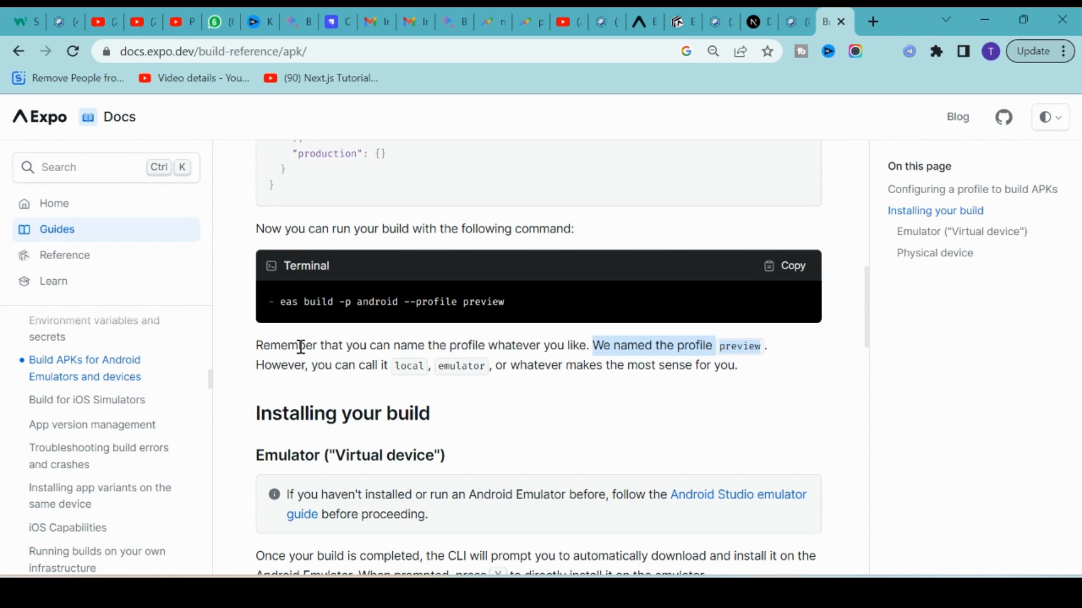
mouse_move(351, 302)
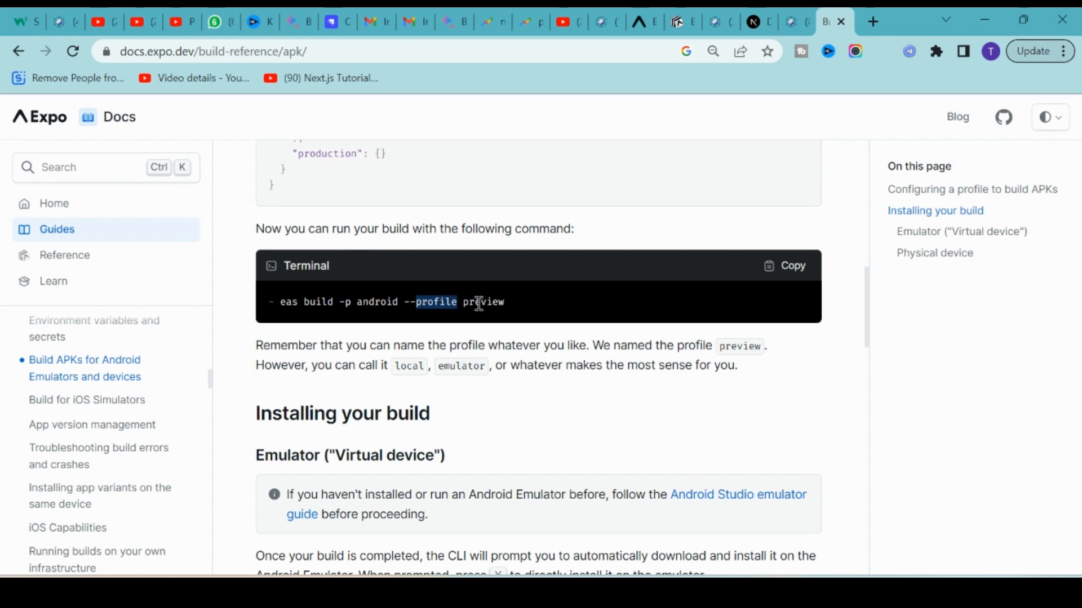
double_click(483, 302)
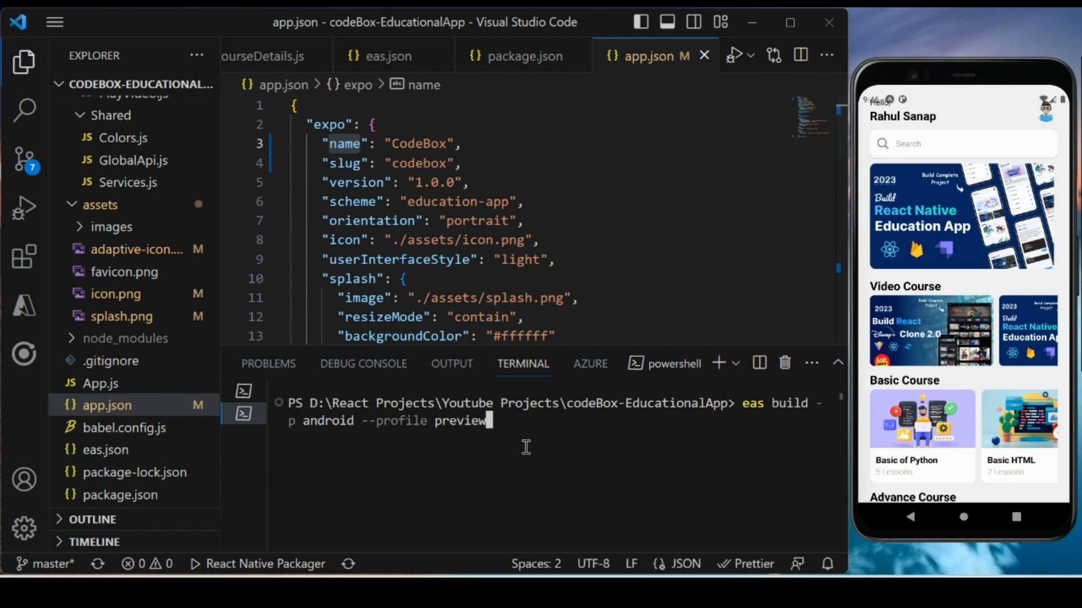
Run the build, then set app.json's name and slug to 'education-app' after the slug error.
key("Return")
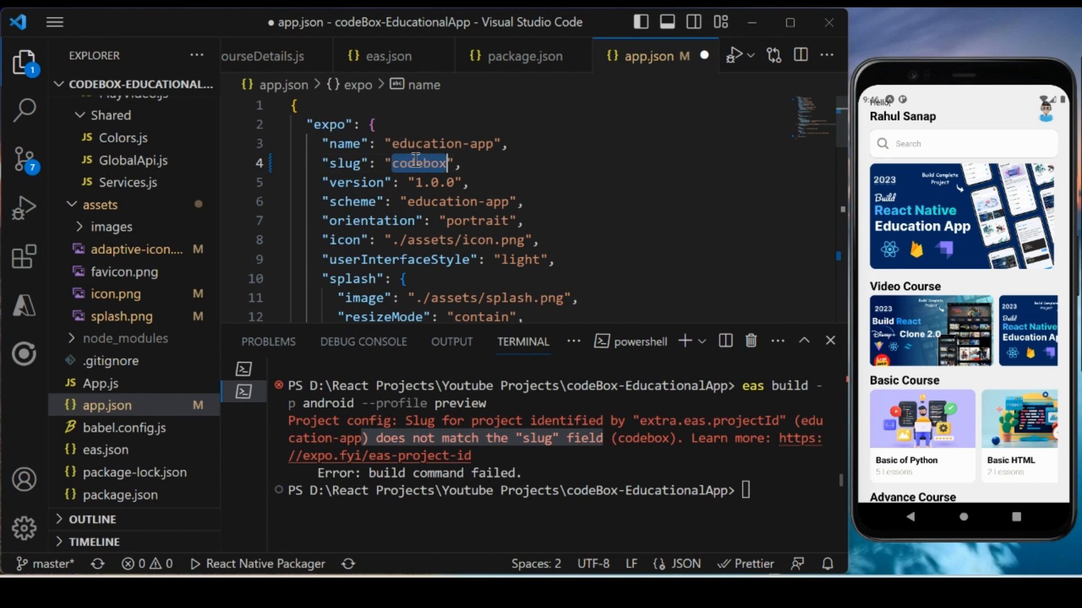
type("education-app")
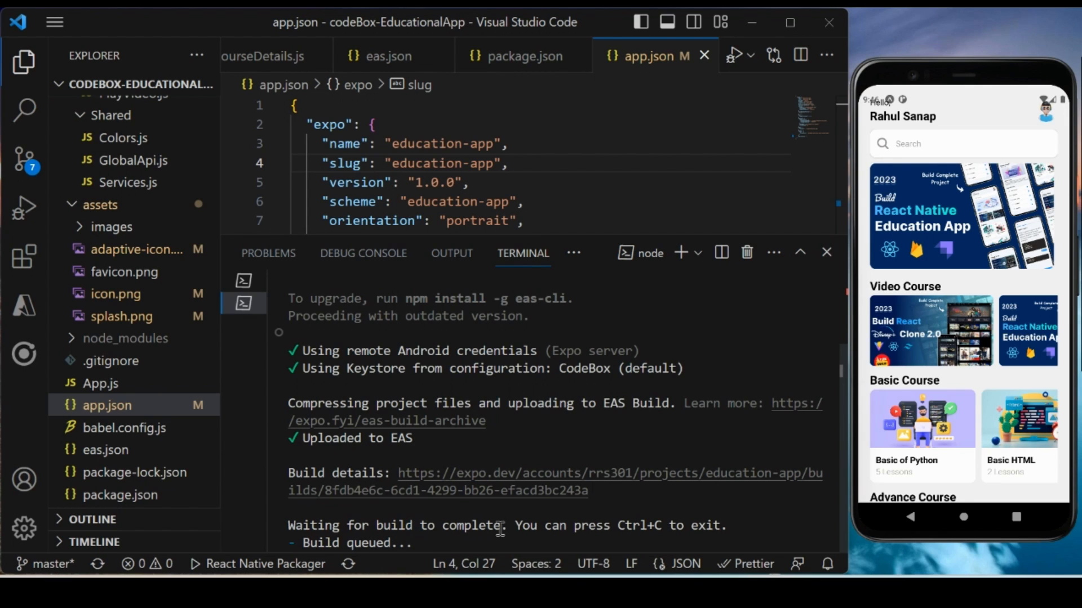
mouse_move(738, 527)
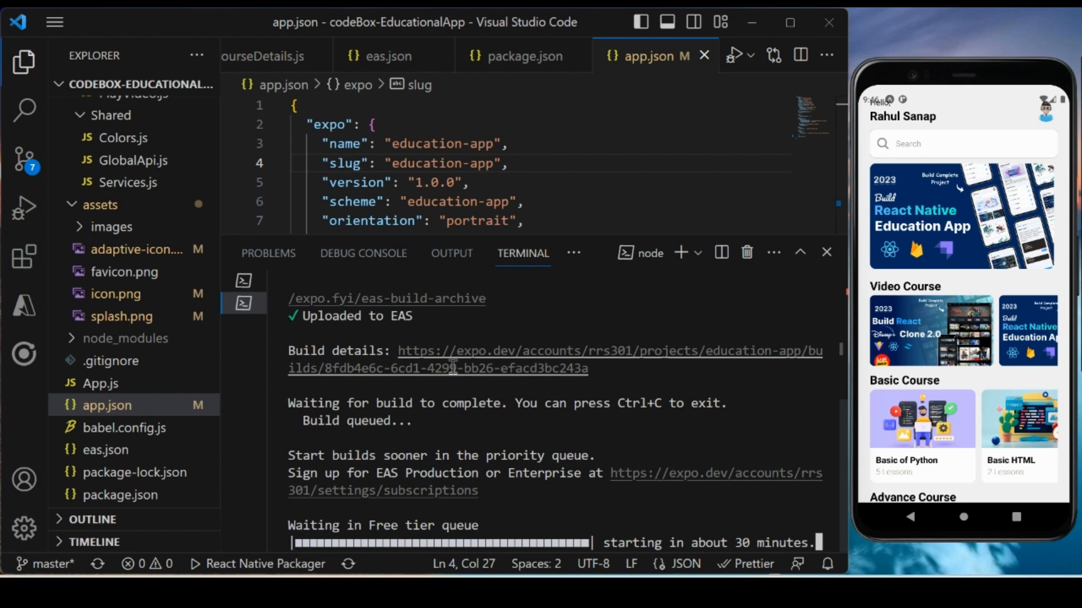
mouse_move(428, 369)
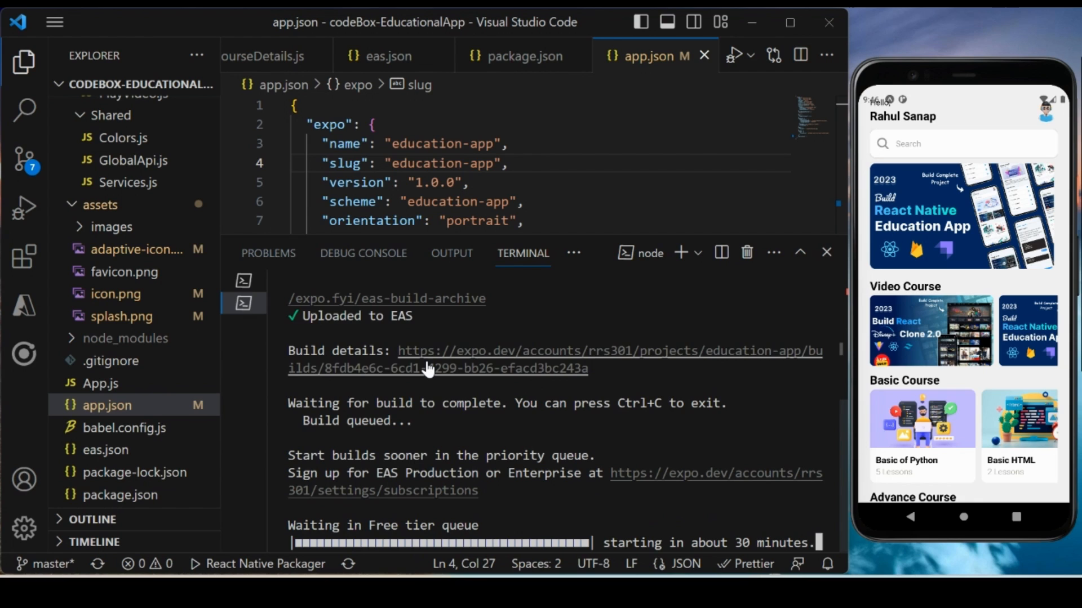
mouse_move(428, 361)
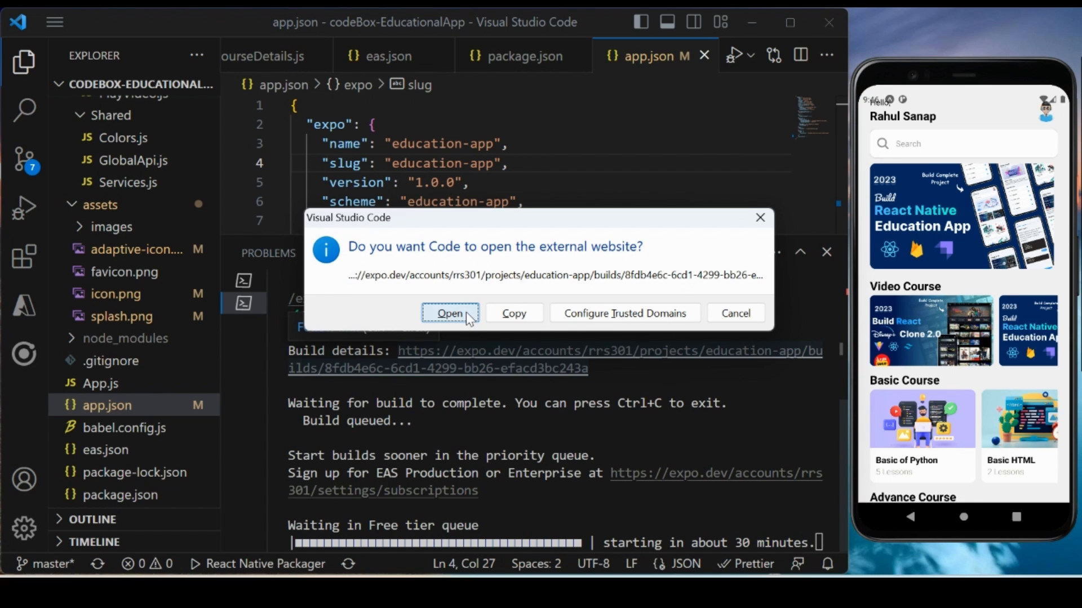
Open the build details page and log in to Expo, retrying with the corrected password.
left_click(450, 313)
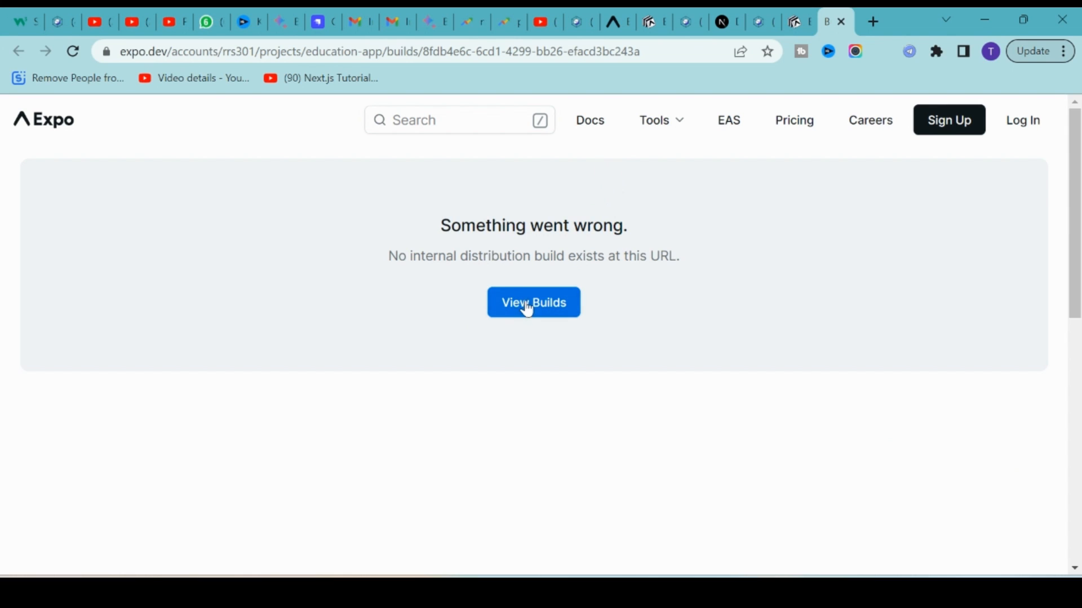
left_click(533, 302)
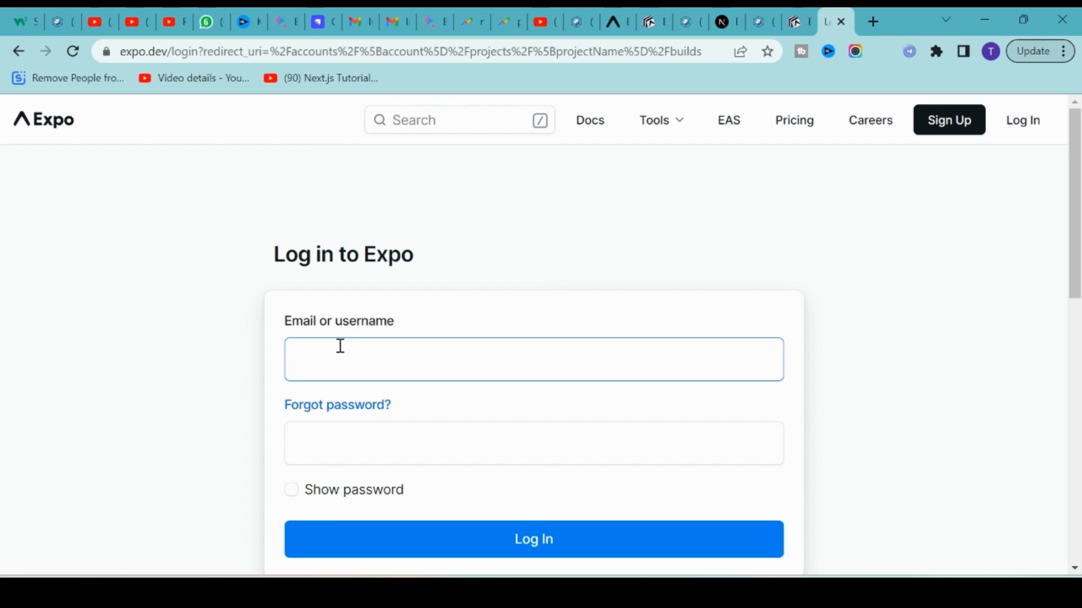
type("rrs301")
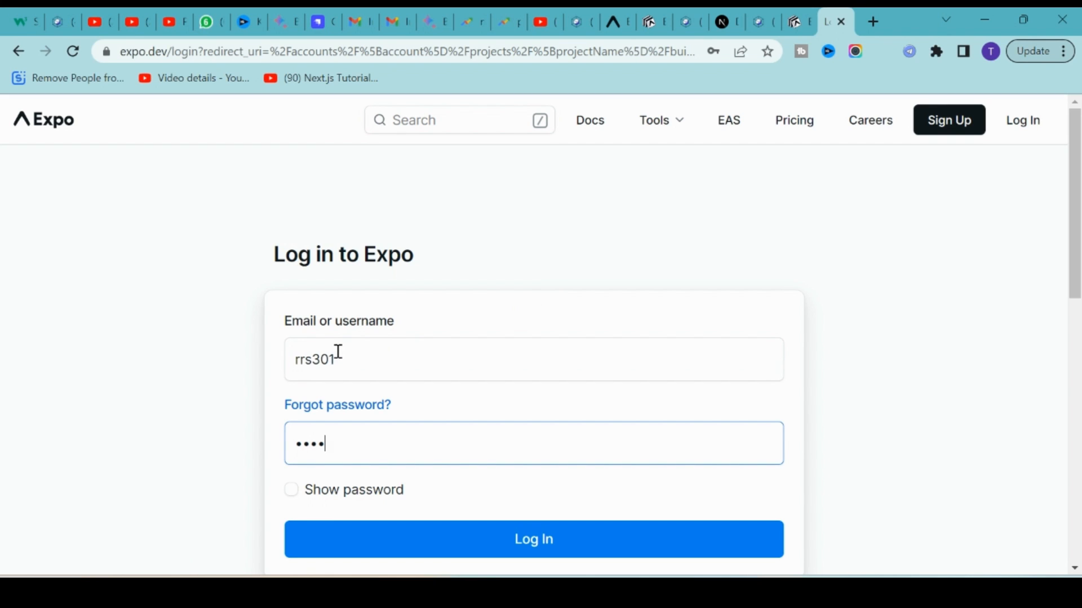
left_click(533, 538)
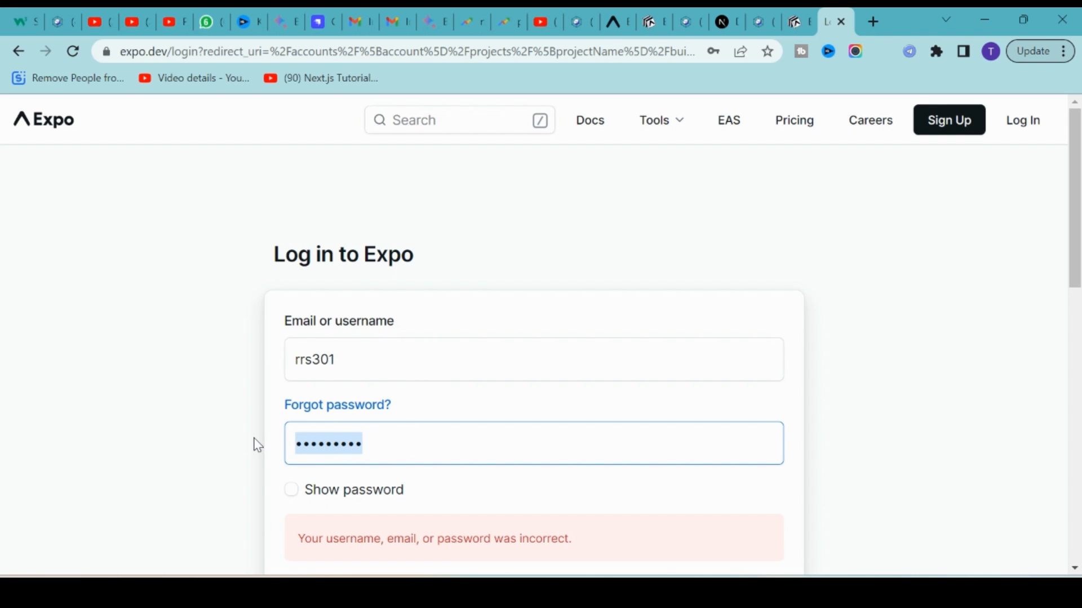
scroll("down", 3)
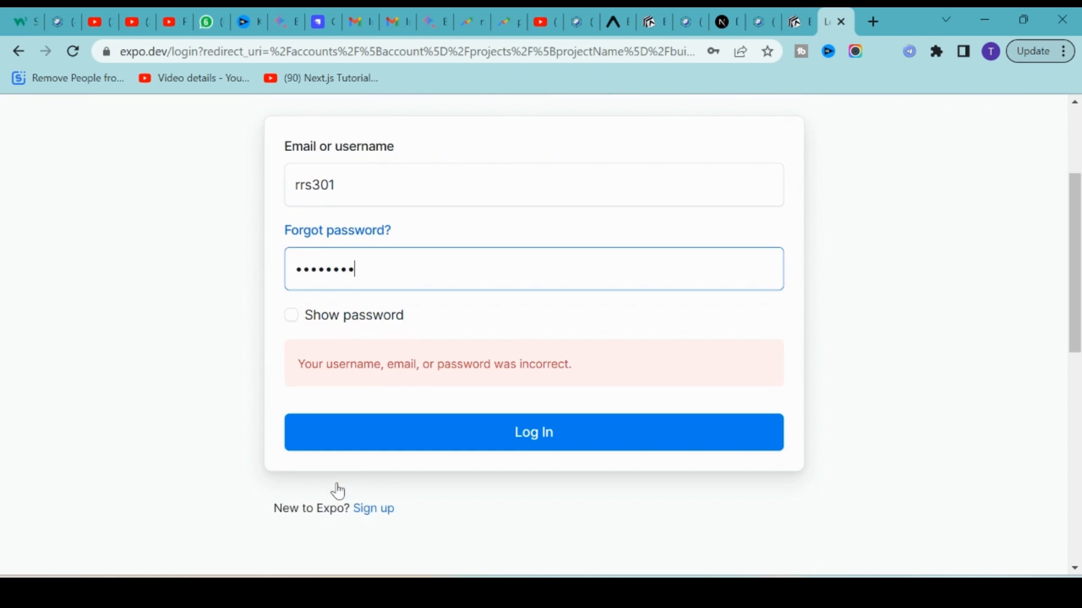
left_click(533, 432)
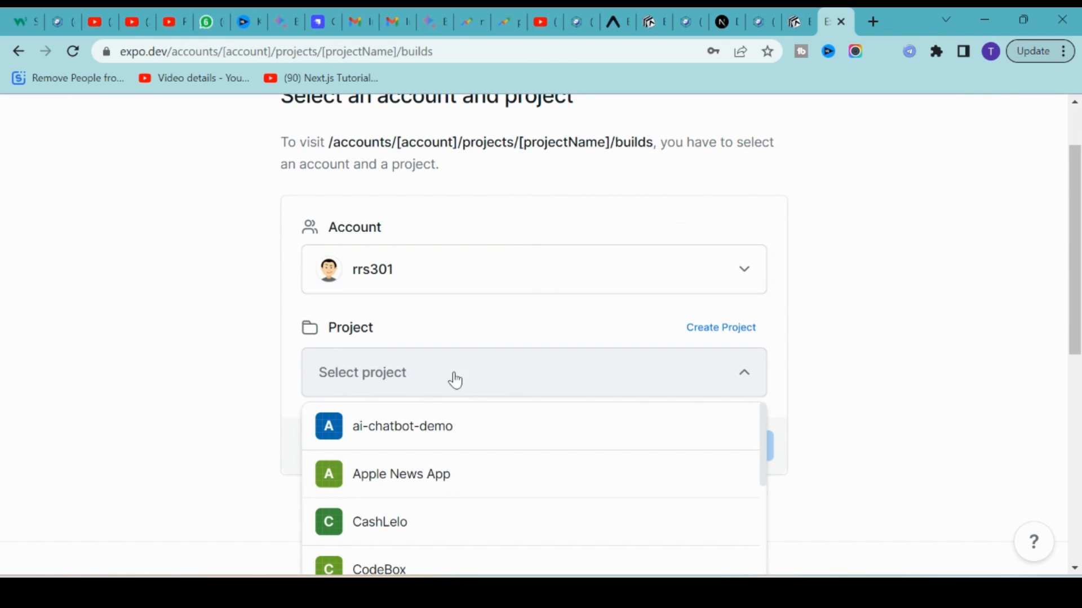
Choose the education-app project and view its builds page.
scroll("down", 3)
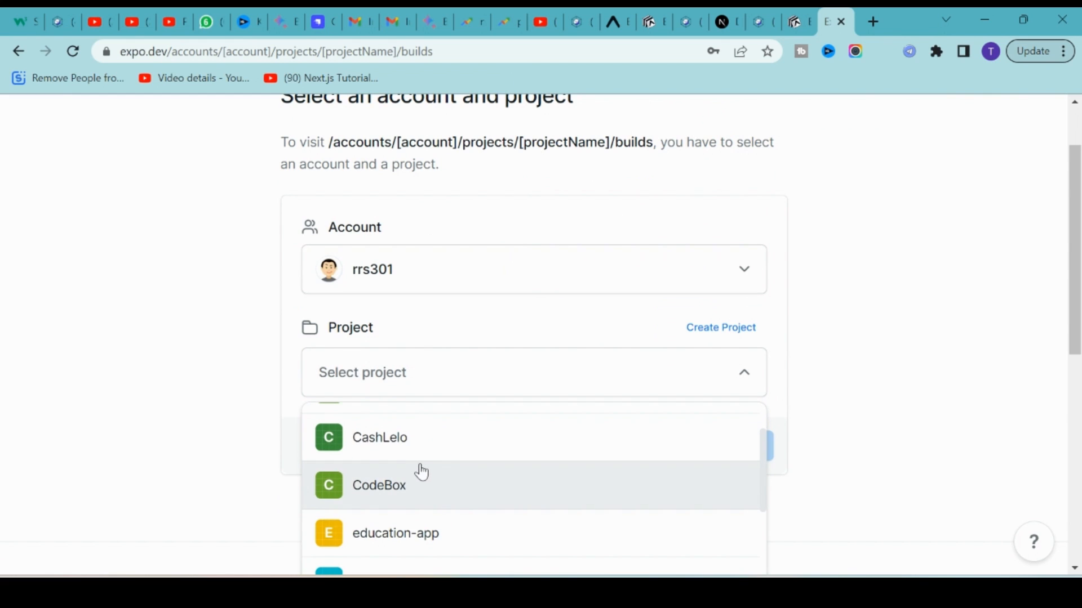
left_click(396, 533)
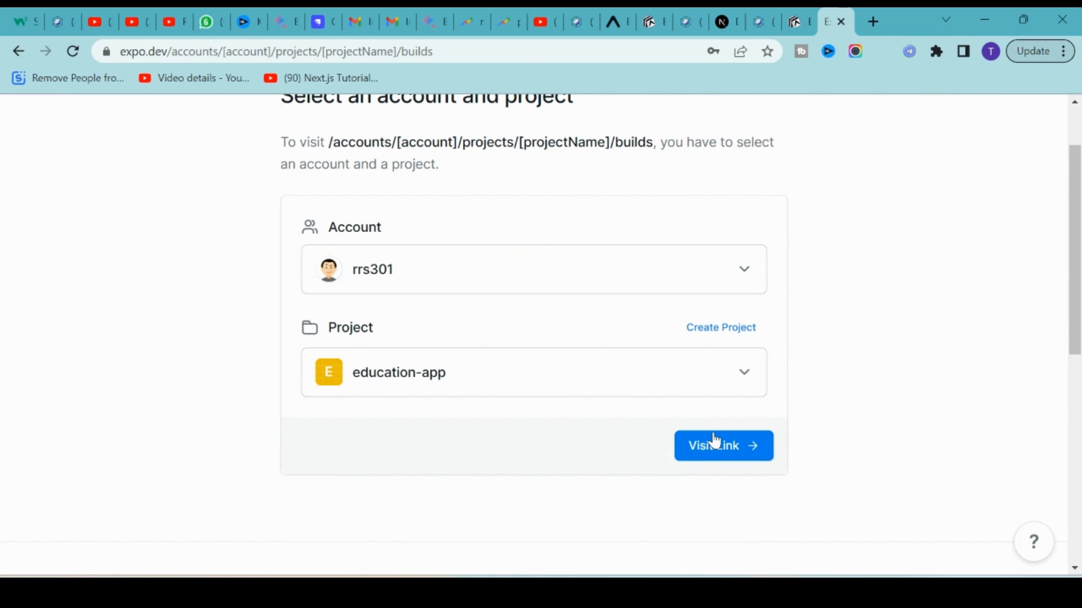
left_click(723, 445)
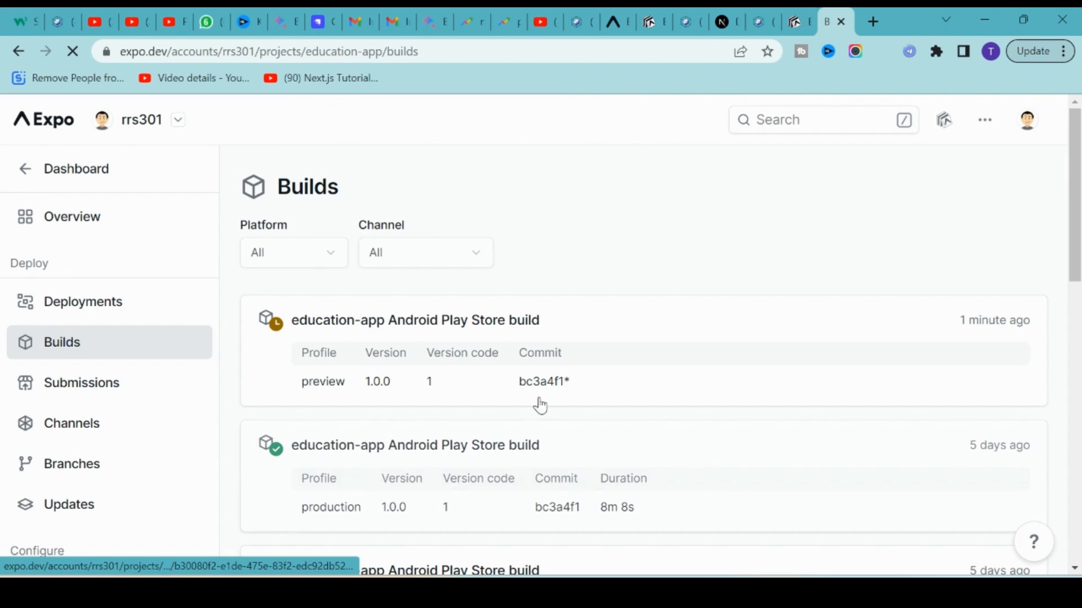
scroll("down", 3)
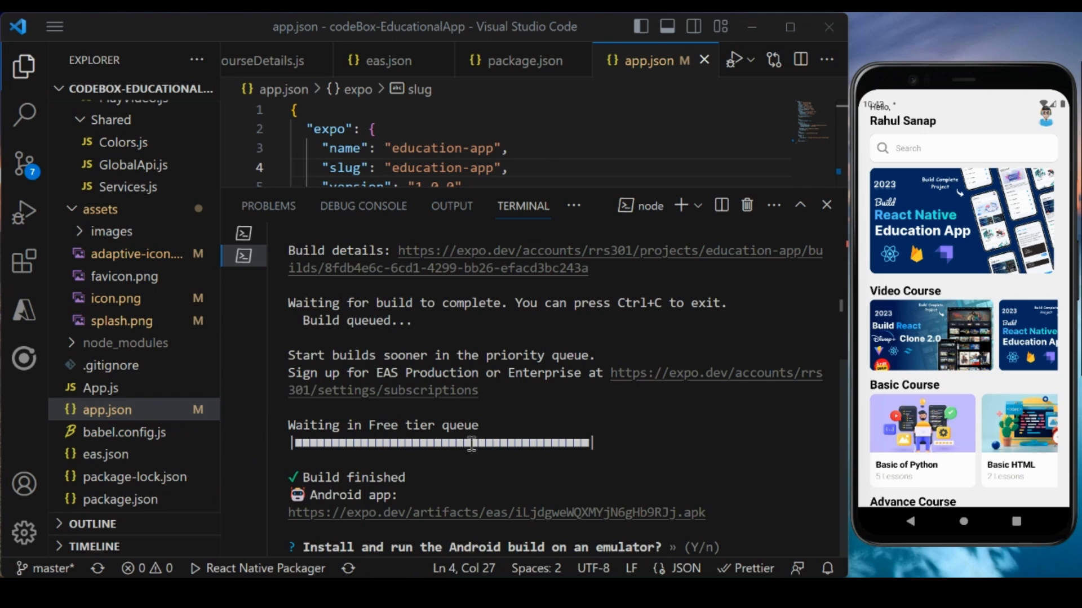
Follow the finished build's Android APK link from the terminal to download it in the browser.
double_click(356, 478)
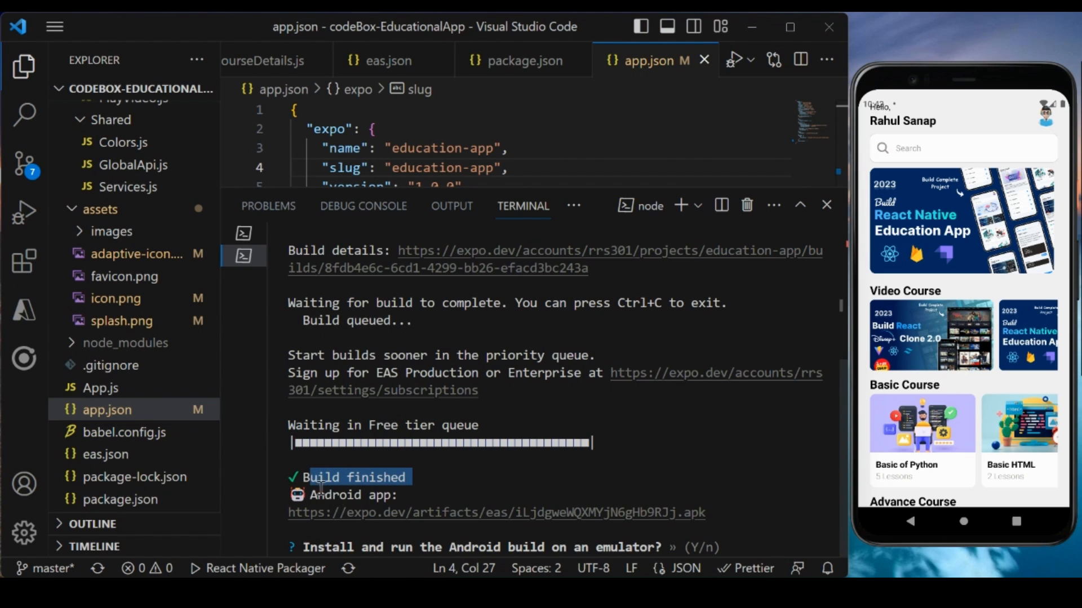
mouse_move(483, 520)
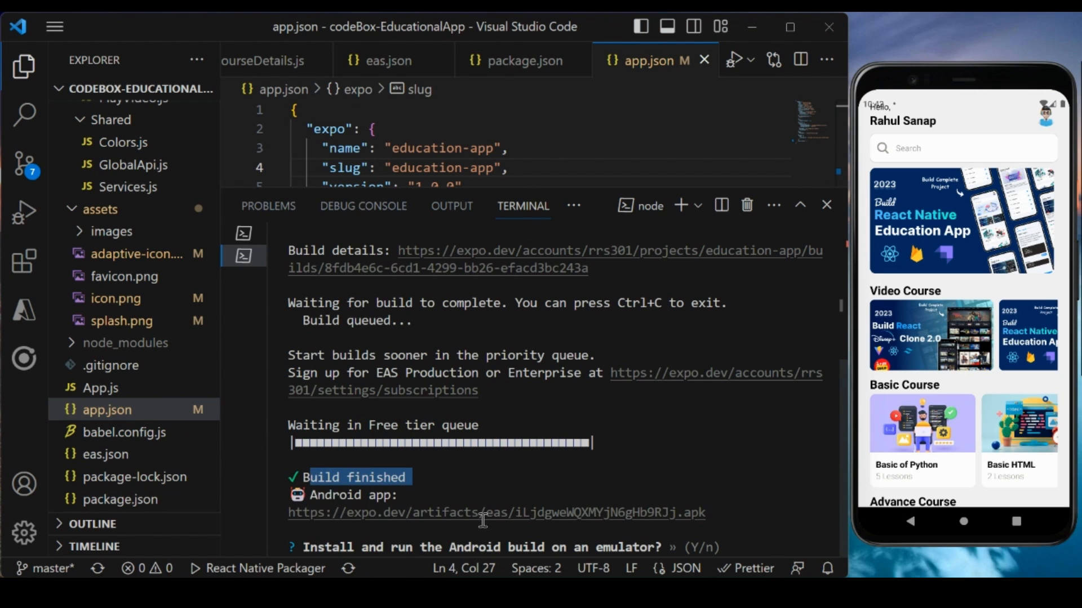
mouse_move(434, 513)
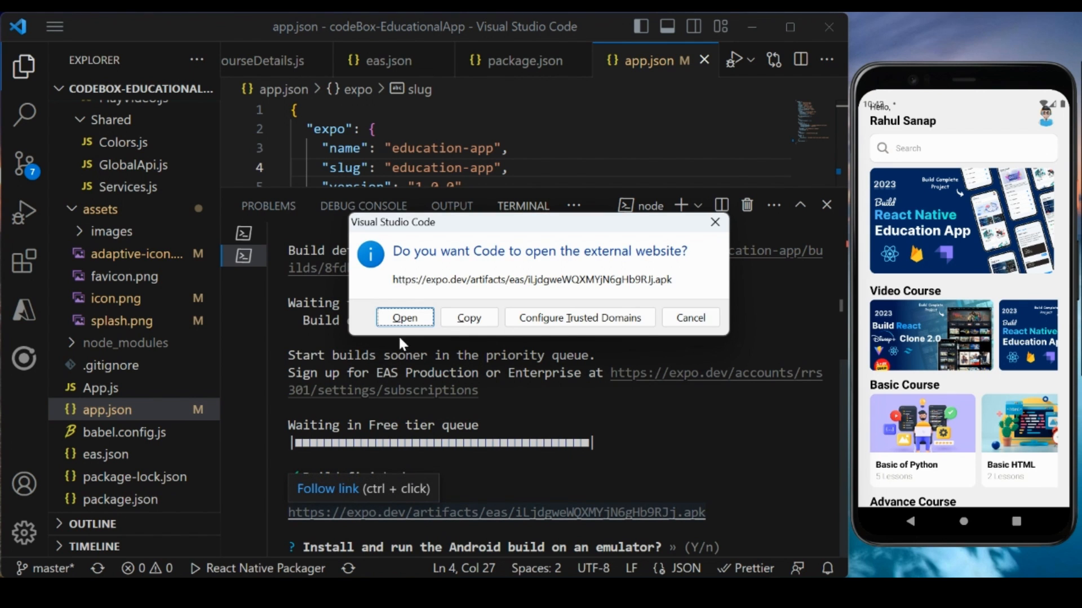
left_click(405, 318)
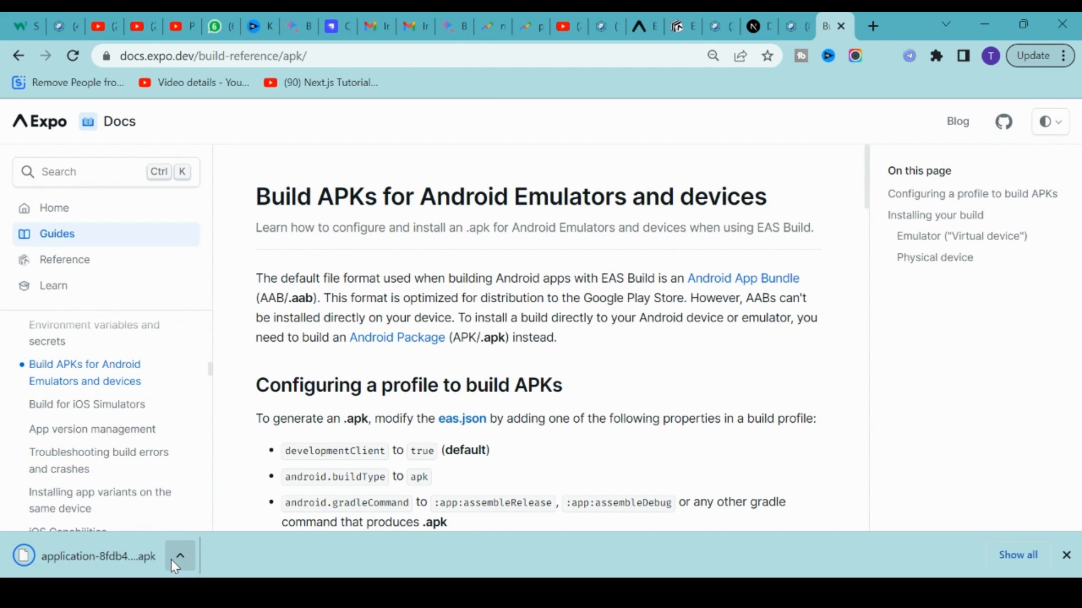
mouse_move(97, 555)
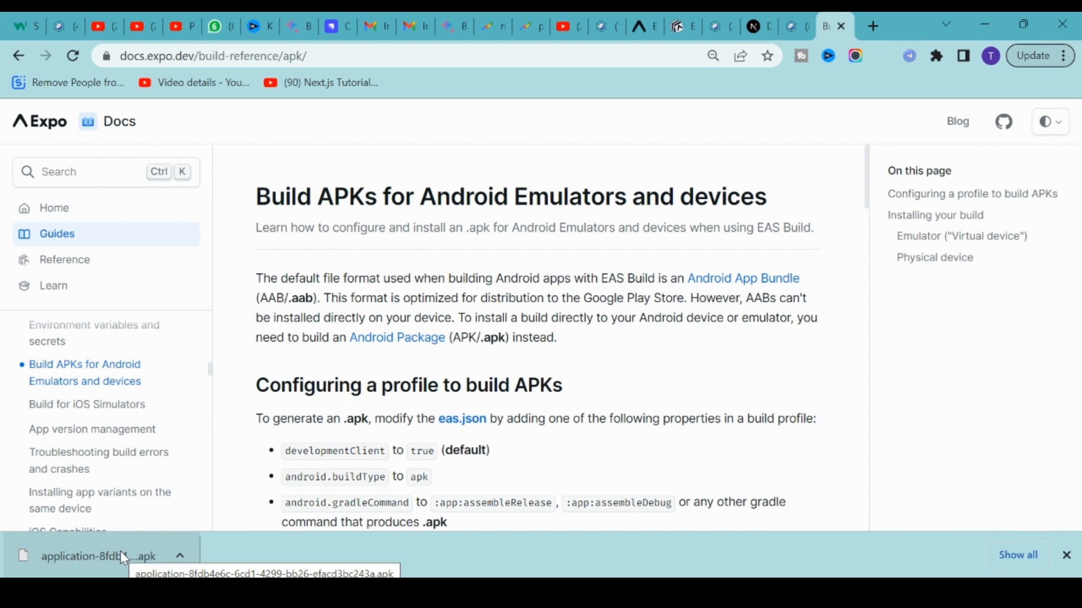
mouse_move(945, 19)
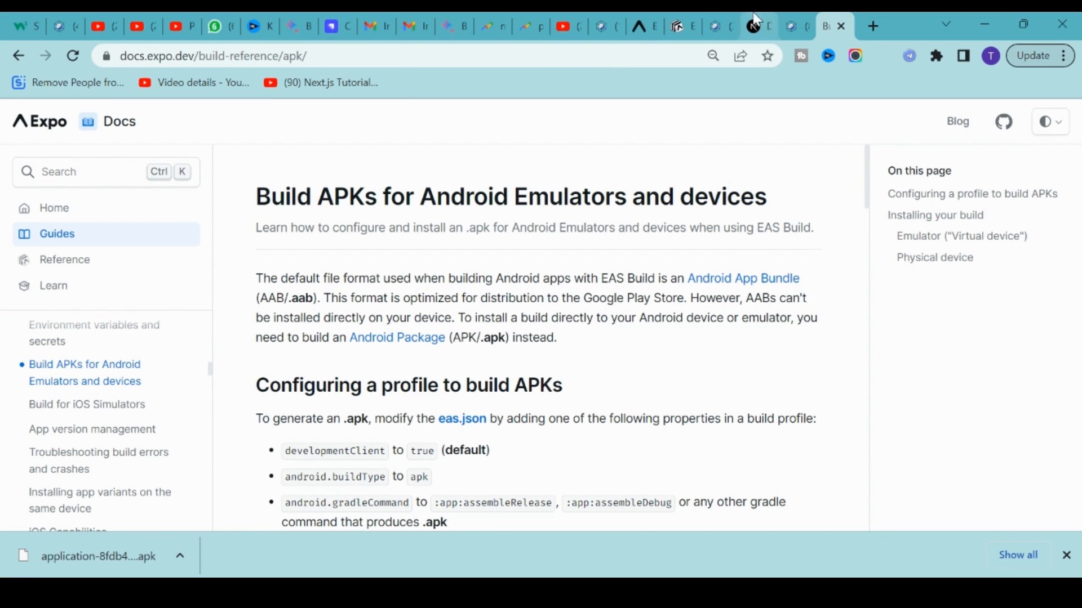
mouse_move(757, 25)
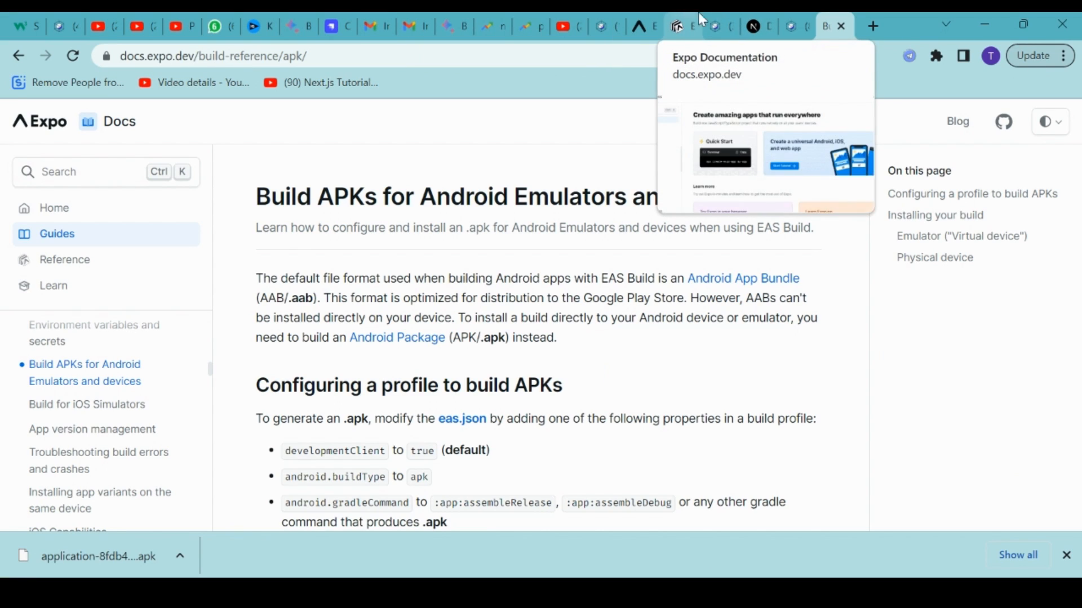
Point the Expo Dev Tools tab at localhost:19002 to show the running Metro Bundler.
left_click(718, 26)
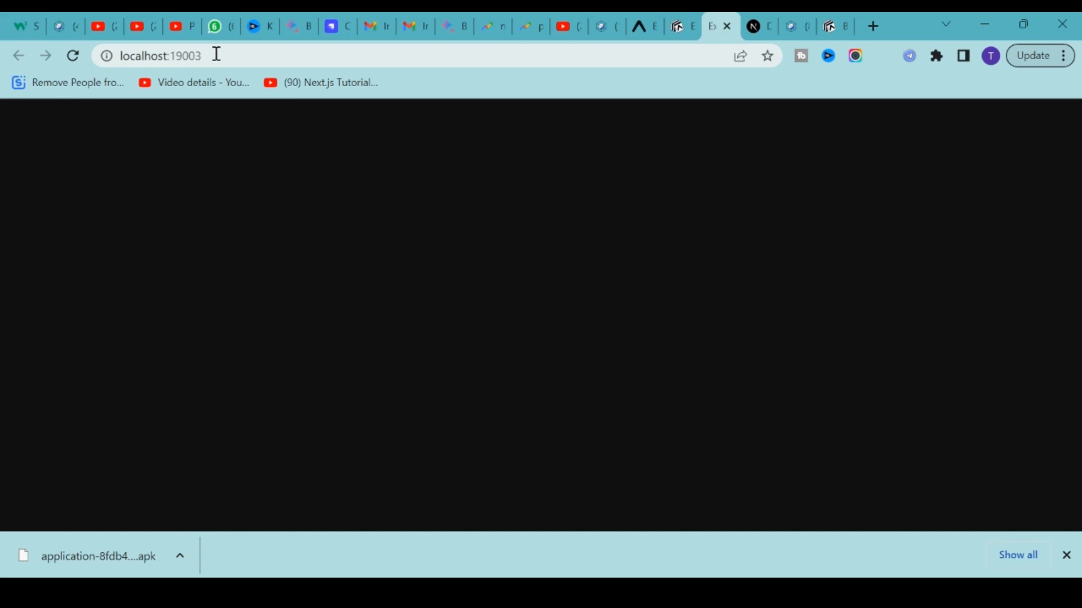
left_click(1067, 554)
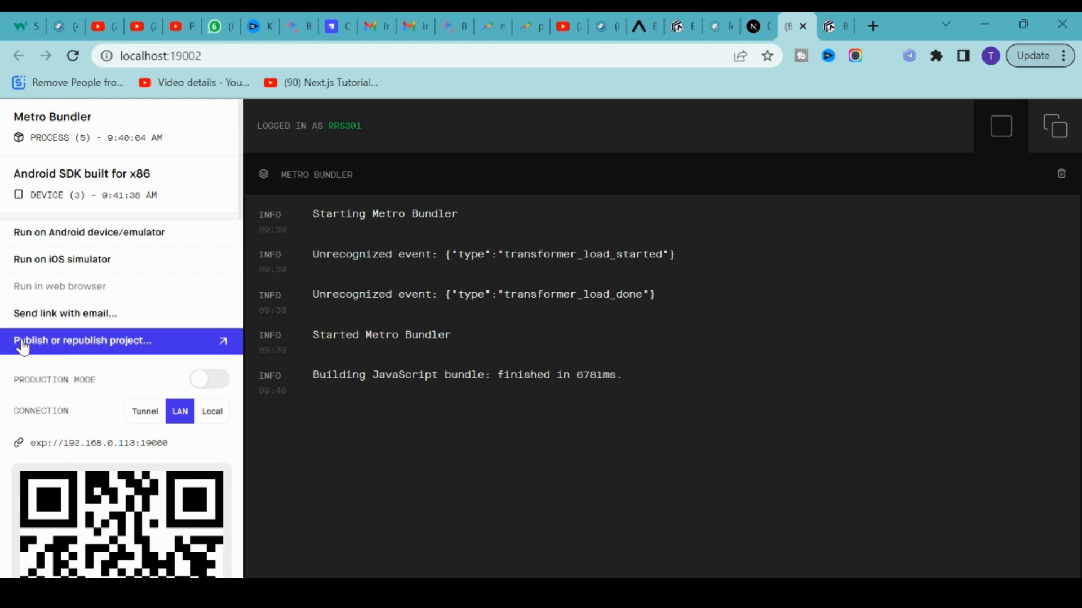
mouse_move(130, 343)
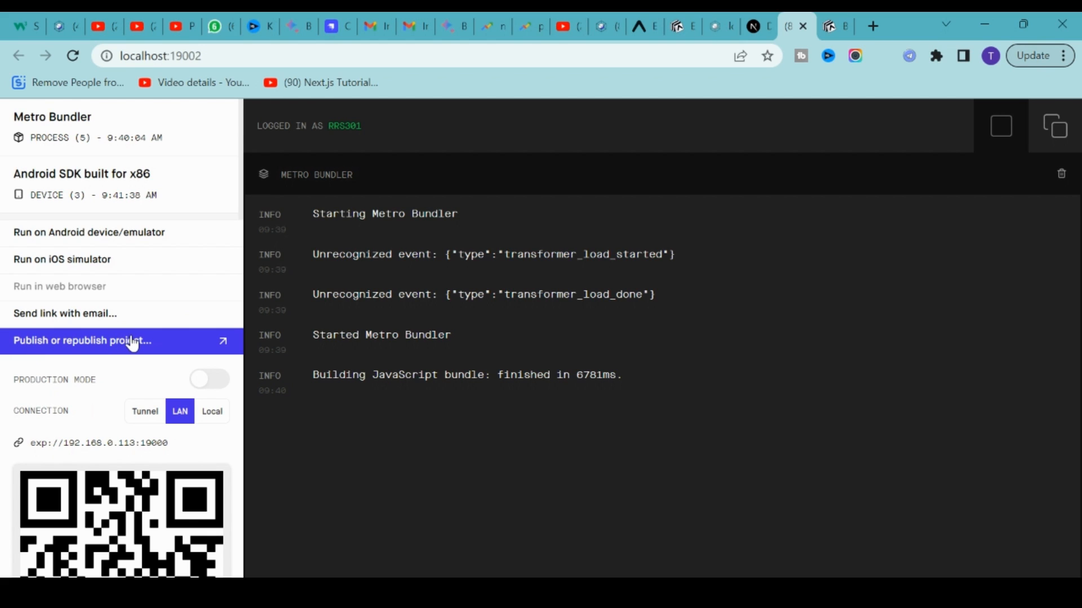
Publish the education-app project from Expo Dev Tools and get its exp.host link.
left_click(81, 340)
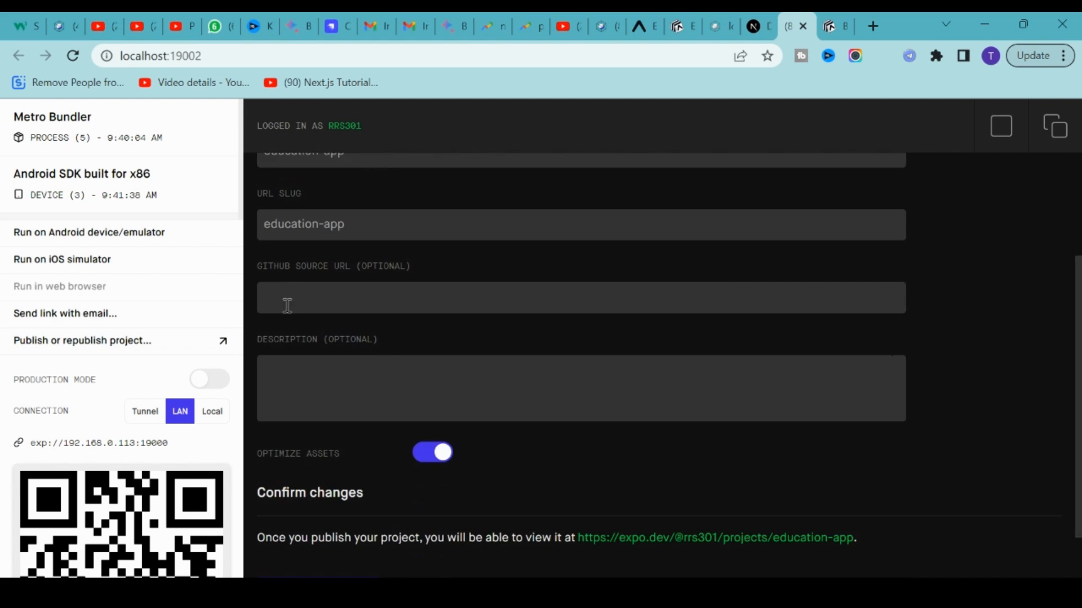
scroll("down", 3)
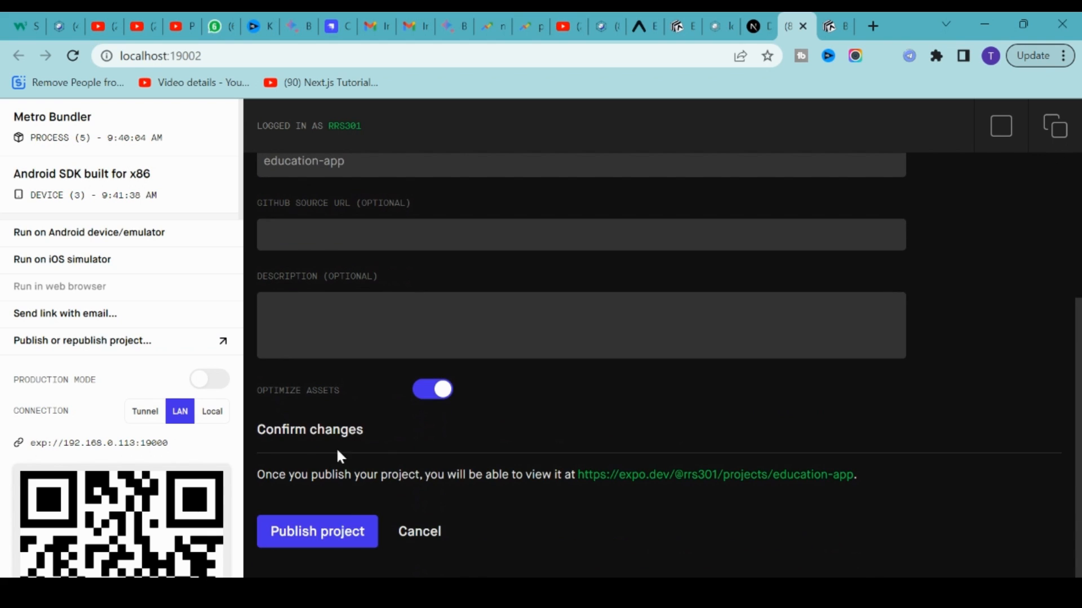
left_click(317, 531)
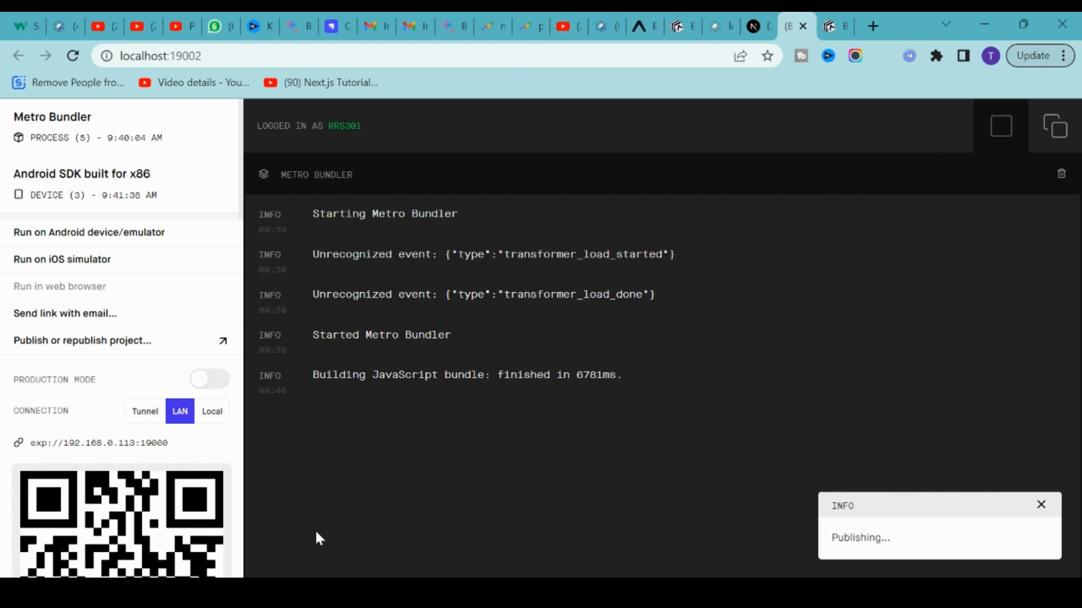
mouse_move(255, 451)
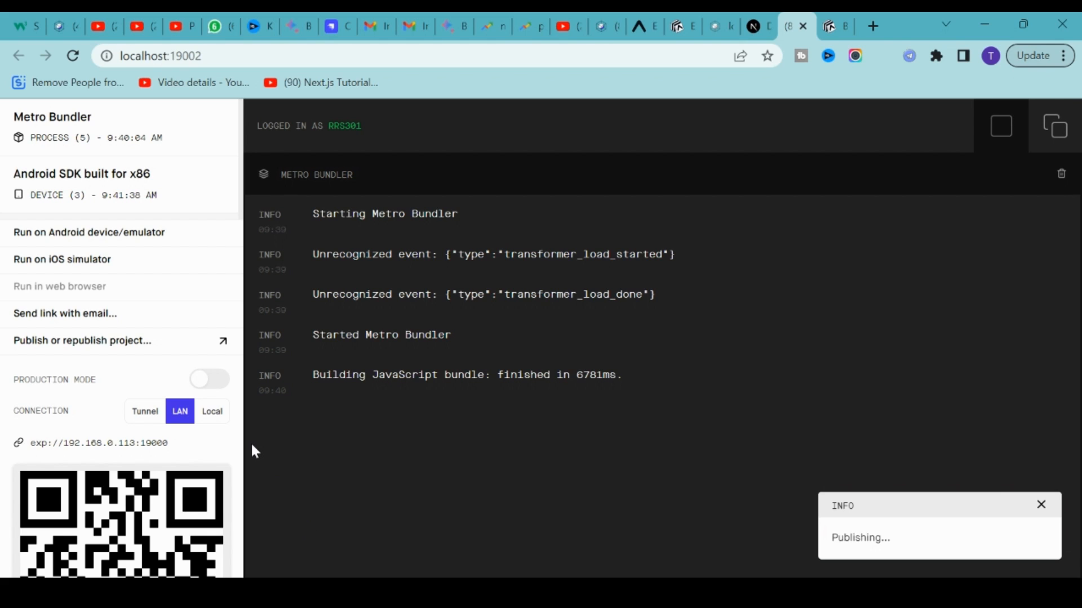
mouse_move(845, 36)
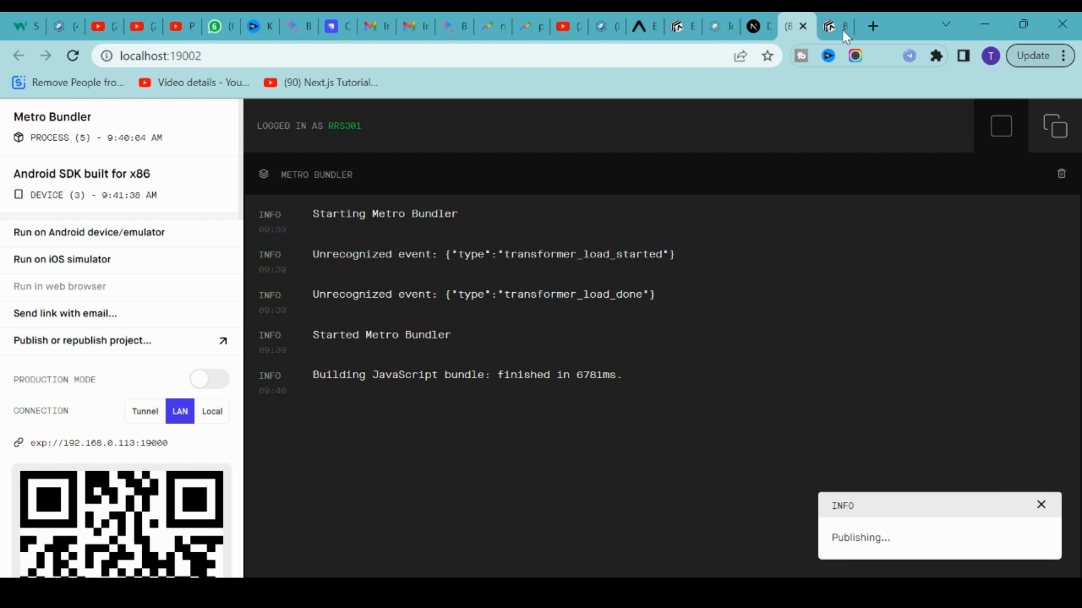
mouse_move(719, 527)
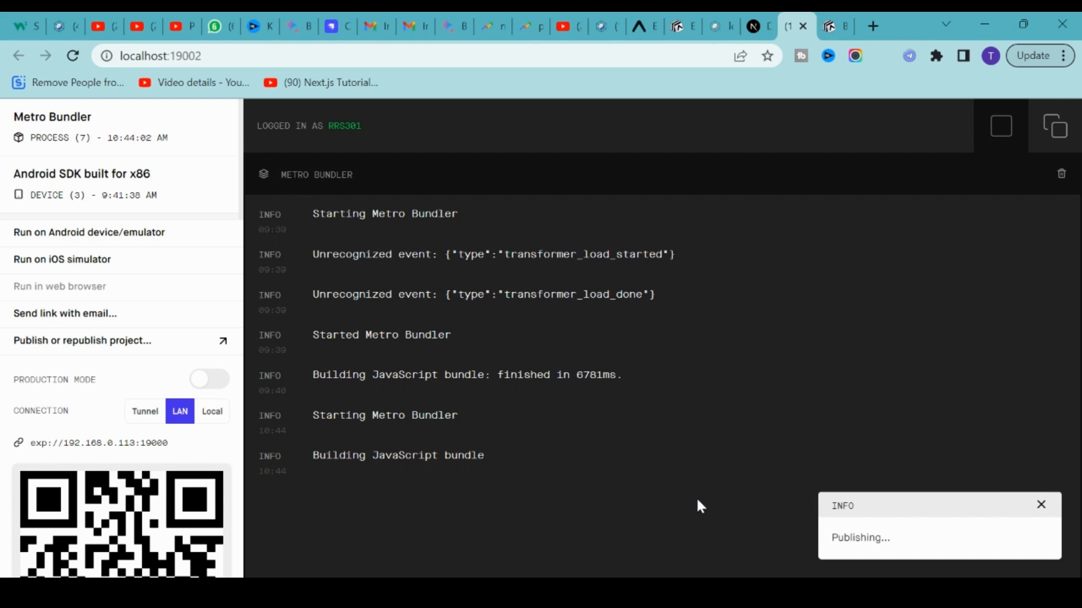
scroll("down", 3)
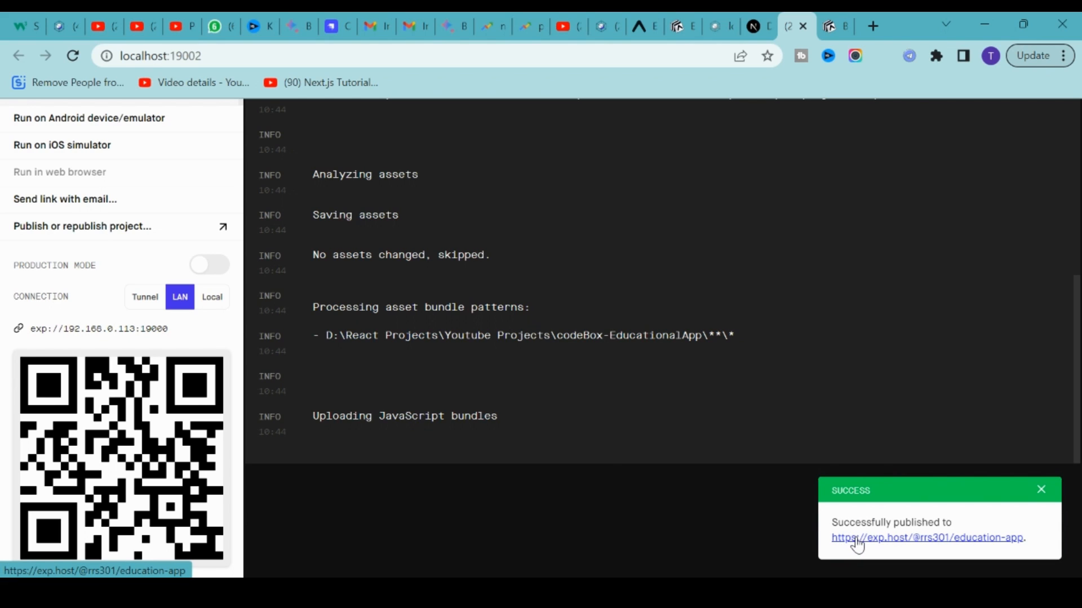
Review the published education-app page, select its exp.host link and expand the QR code's advanced options.
left_click(926, 538)
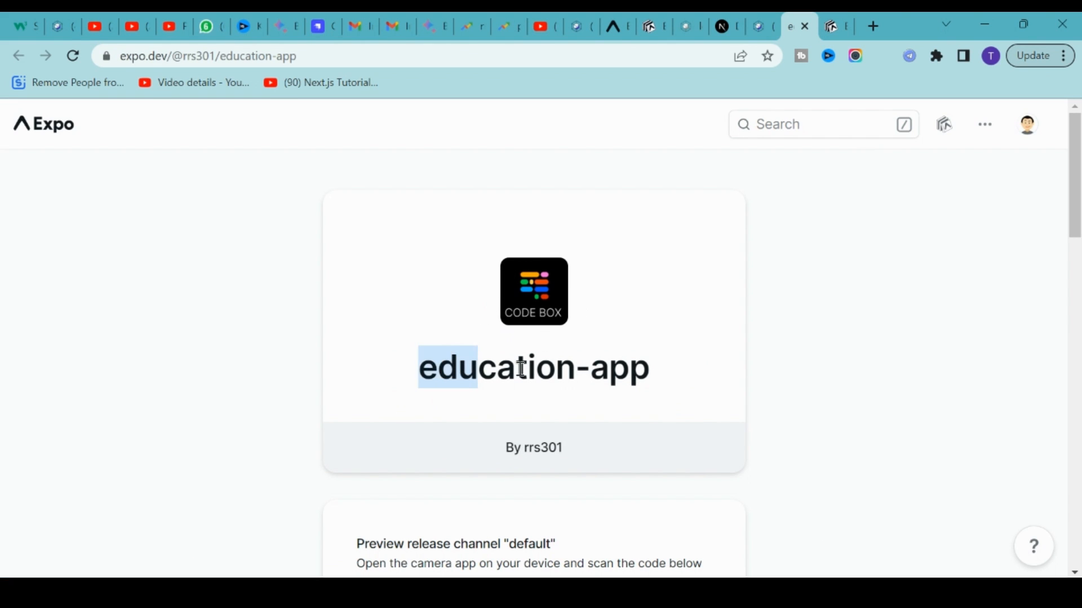
scroll("down", 3)
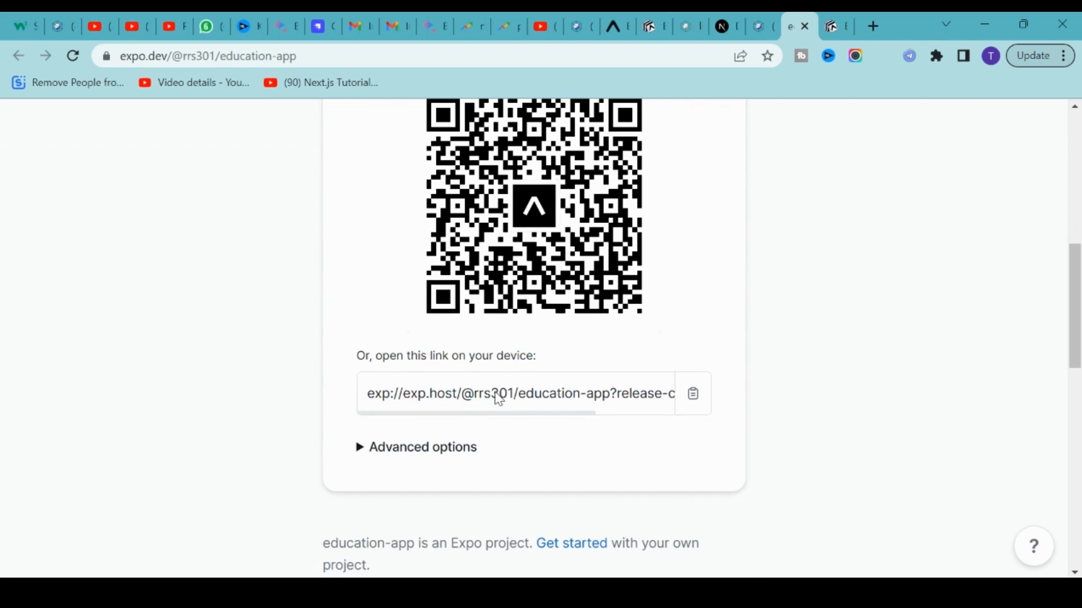
scroll("up", 3)
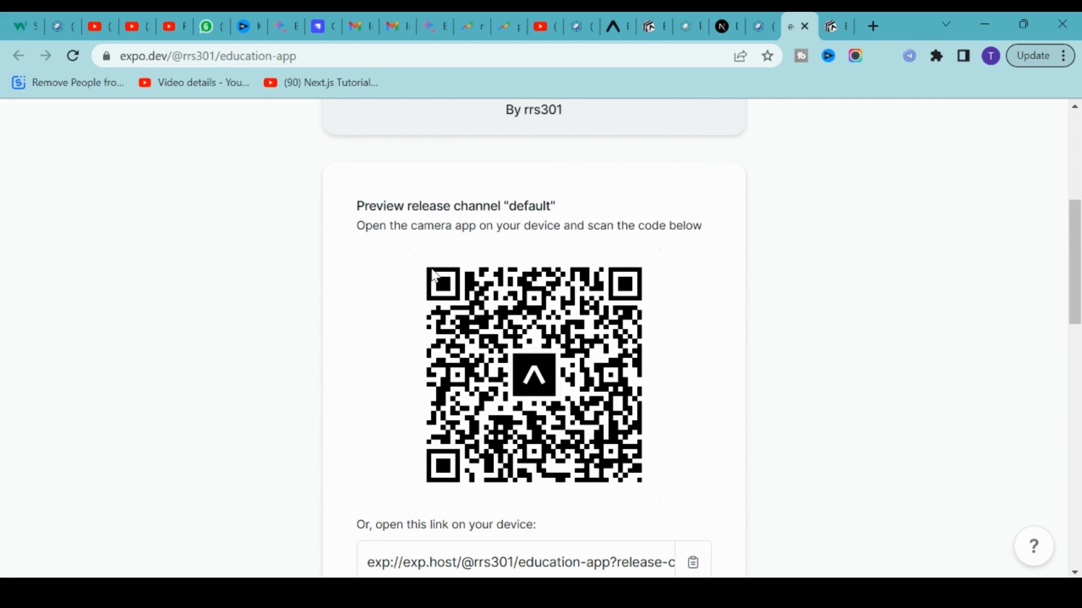
mouse_move(604, 477)
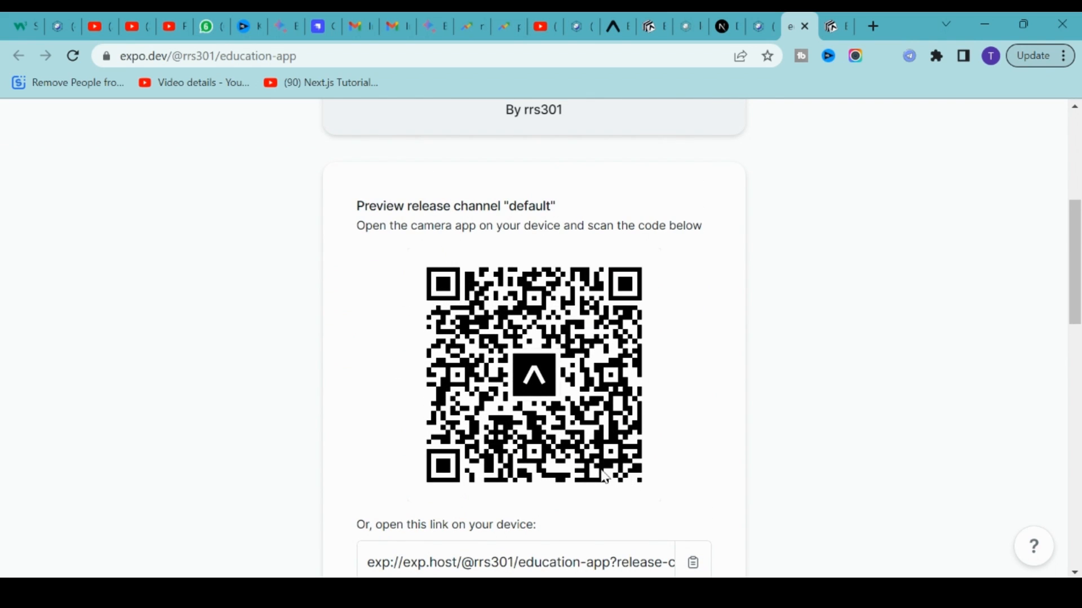
mouse_move(441, 243)
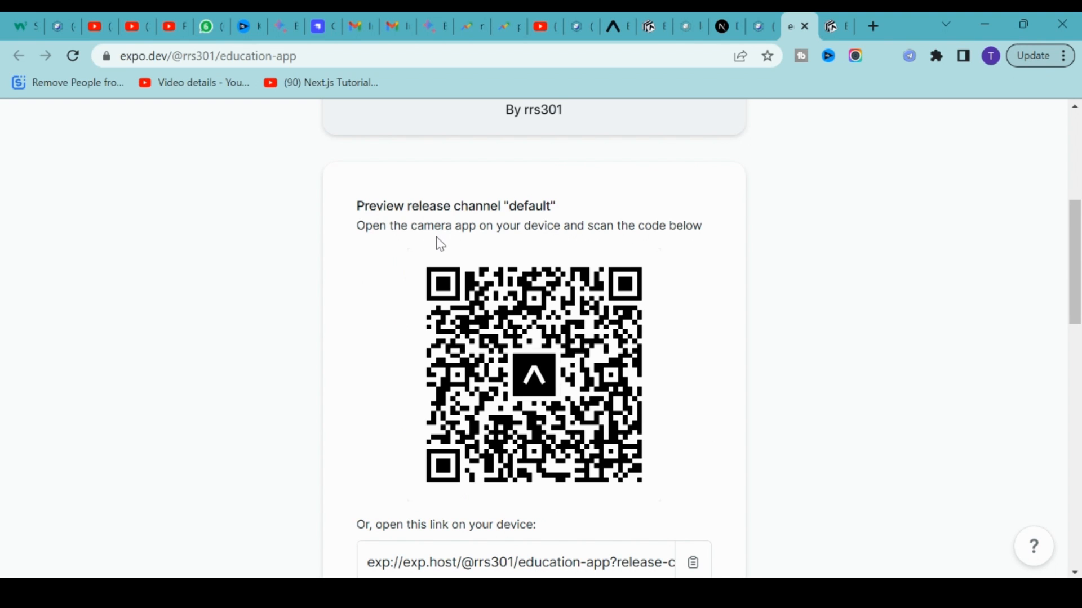
mouse_move(491, 315)
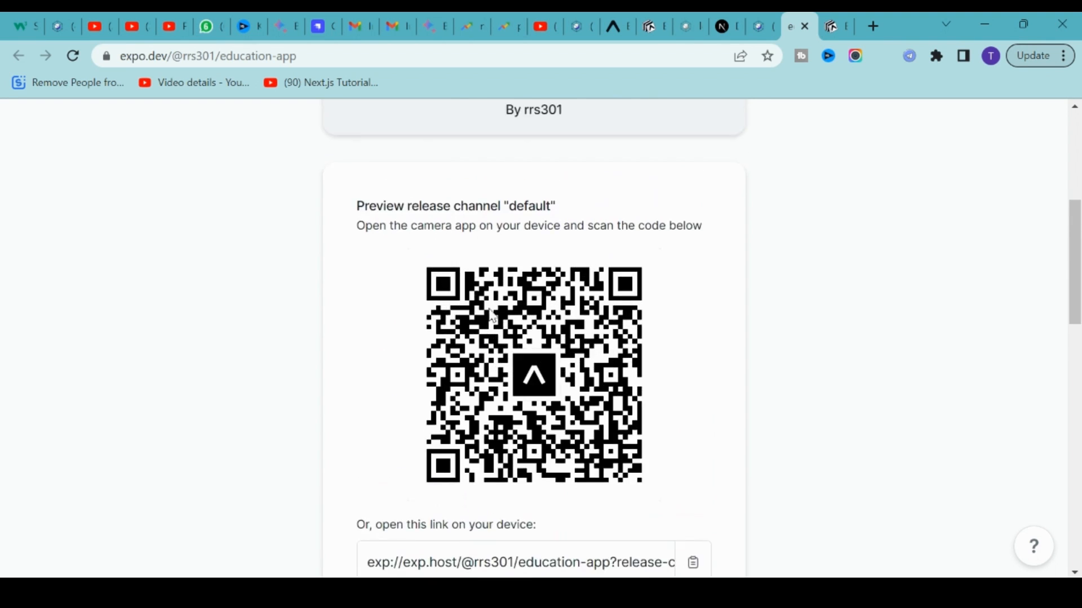
scroll("down", 3)
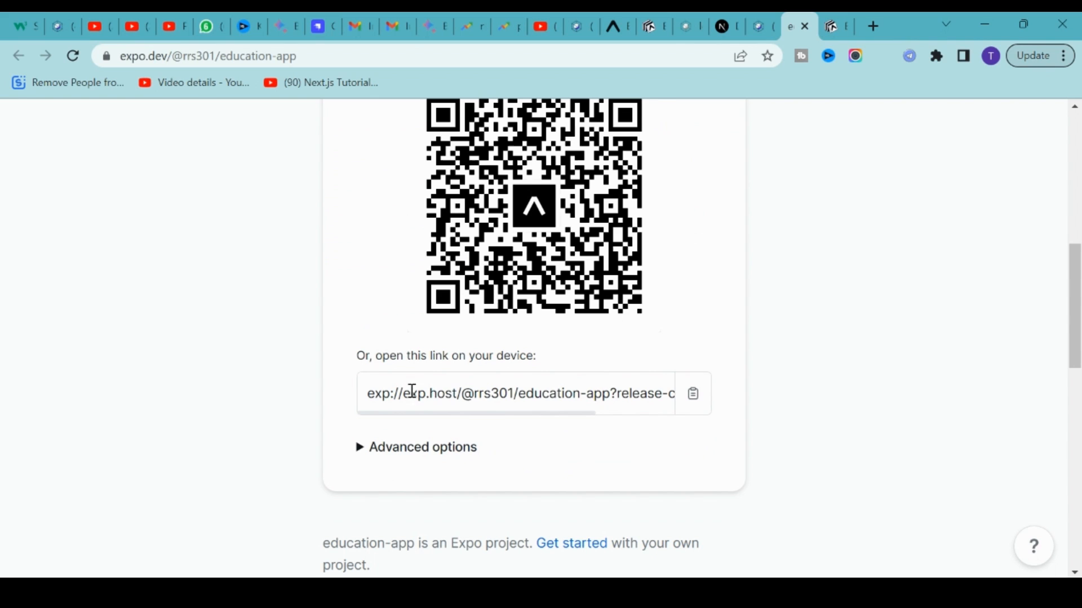
left_click(693, 393)
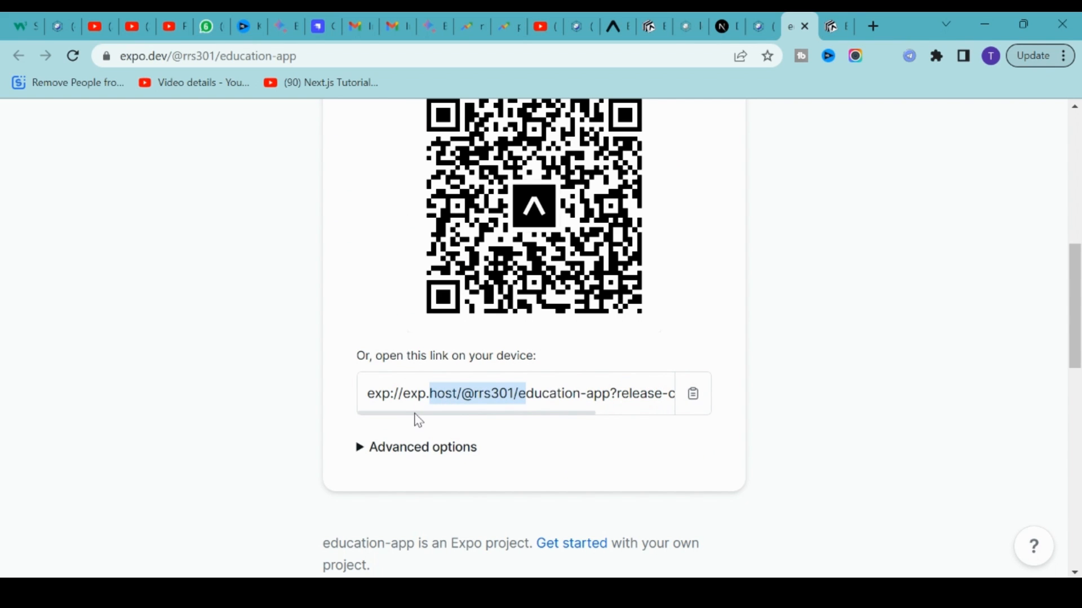
mouse_move(448, 382)
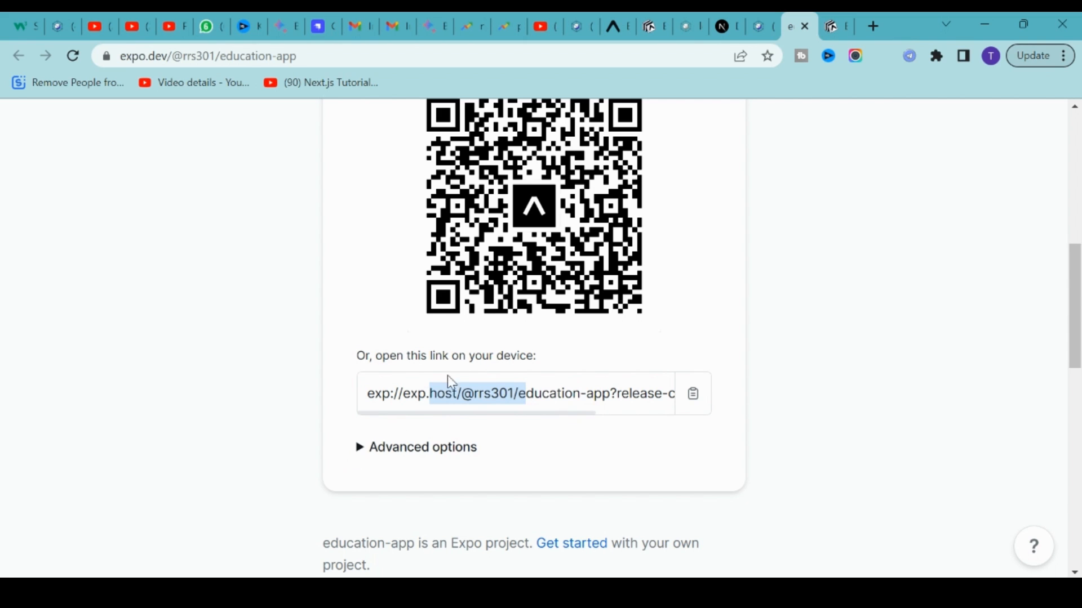
left_click(423, 447)
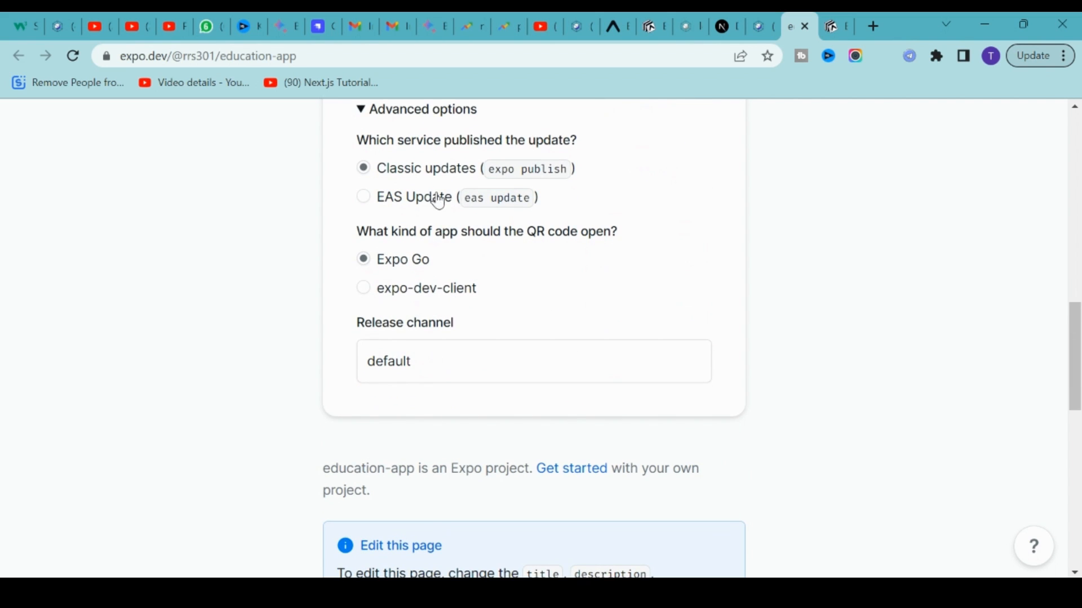
scroll("up", 3)
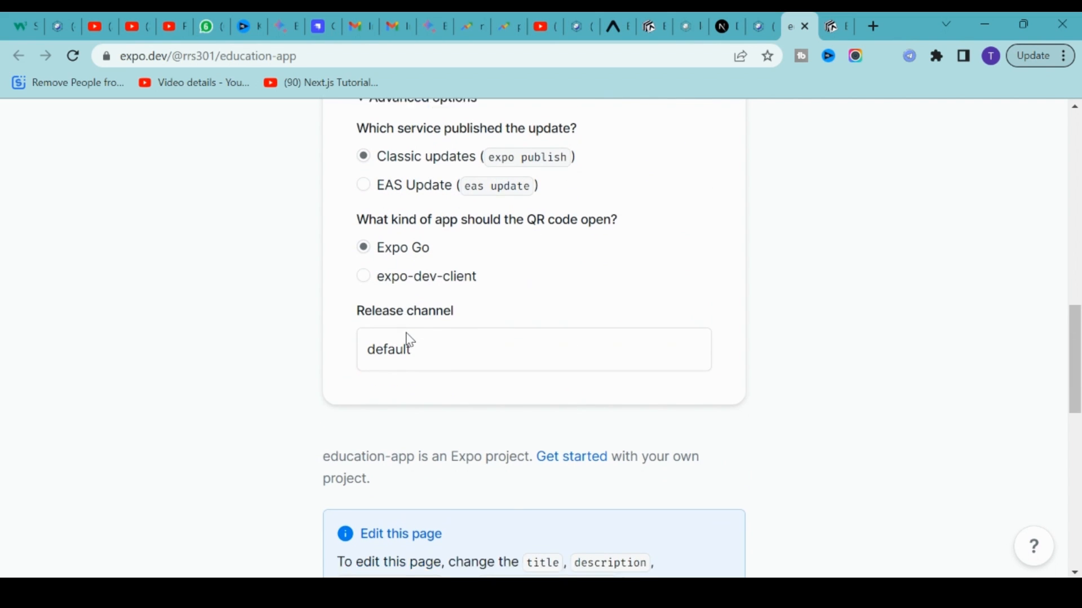
scroll("up", 3)
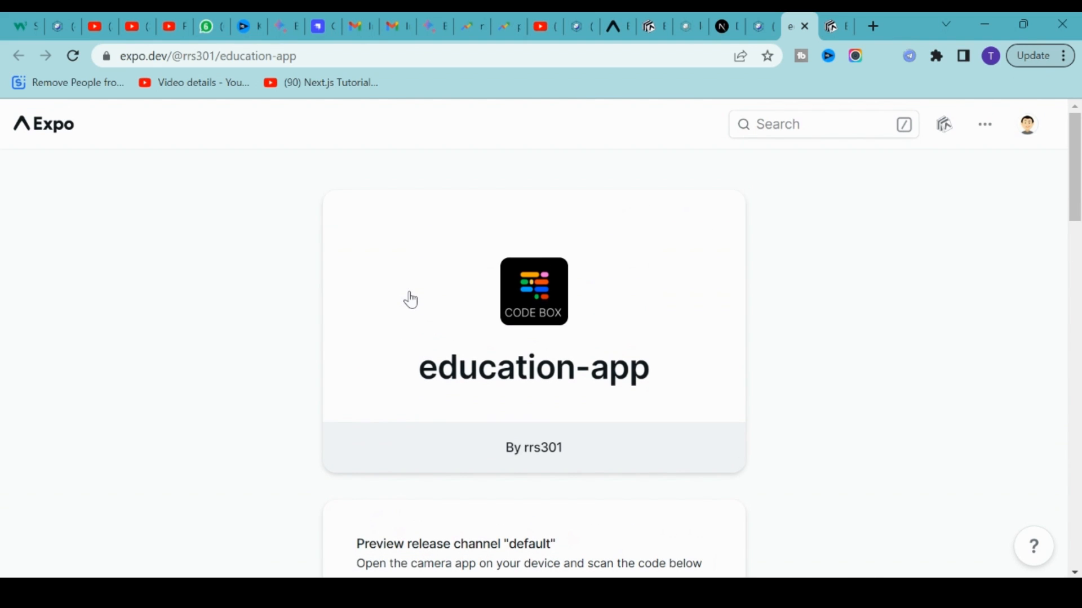
mouse_move(479, 269)
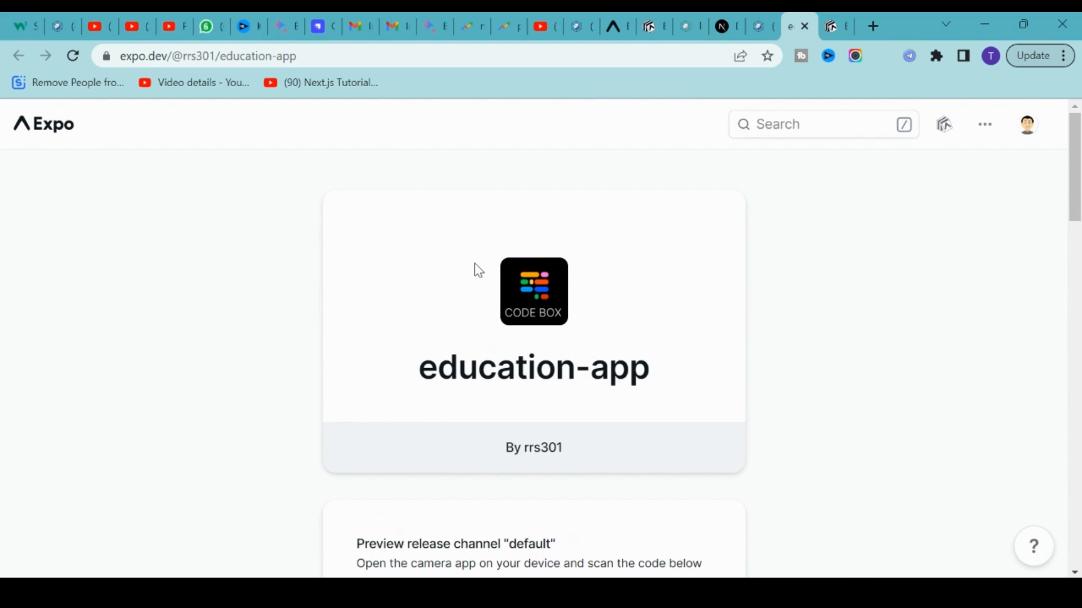
mouse_move(875, 26)
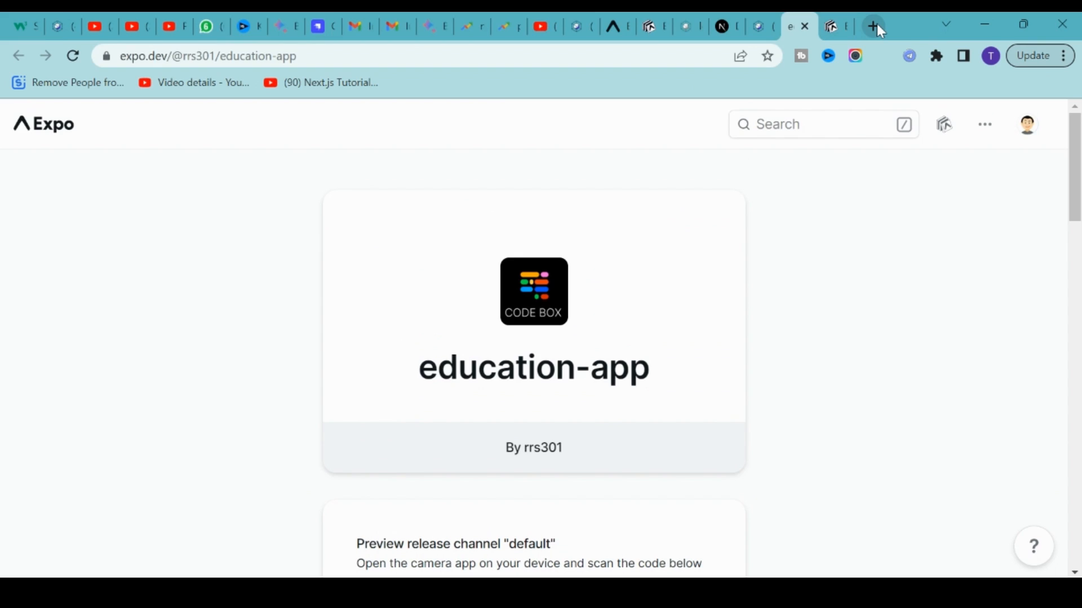
Open the Firebase console for the project in a new browser tab.
left_click(874, 26)
type("firebase")
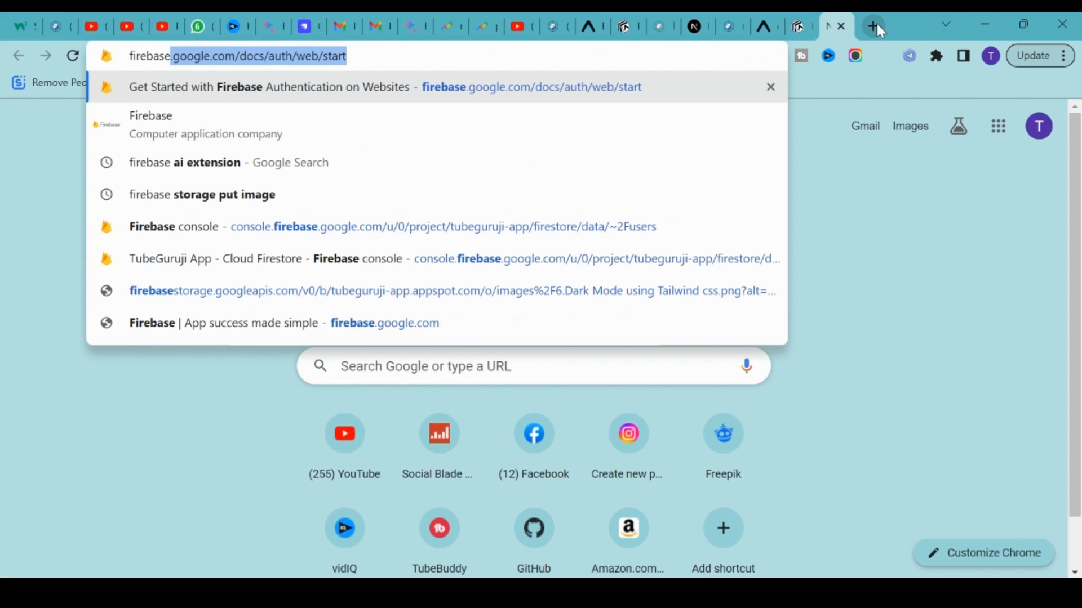
left_click(202, 193)
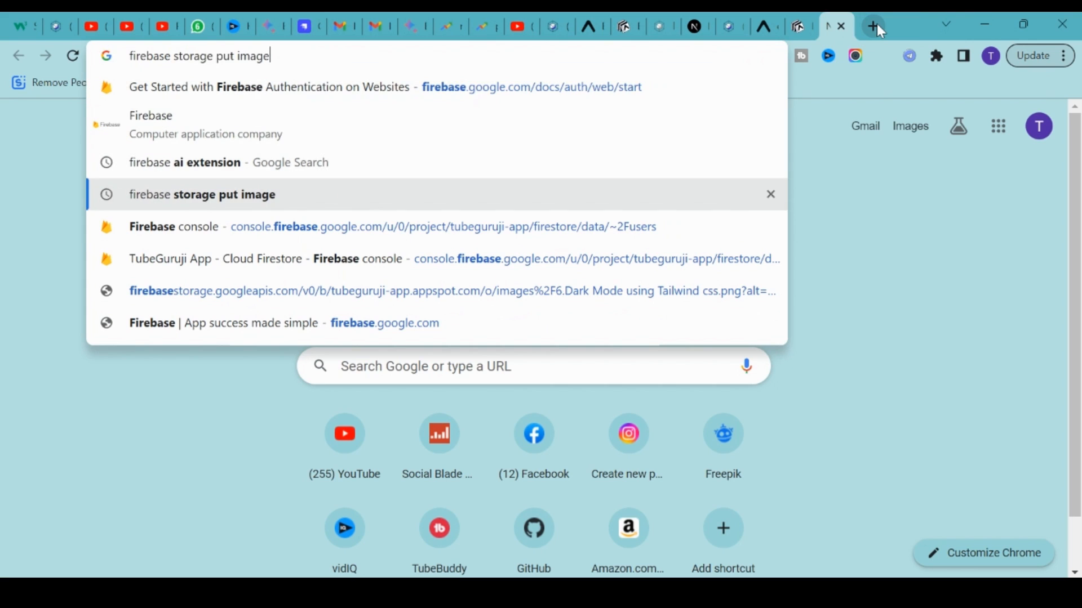
left_click(345, 226)
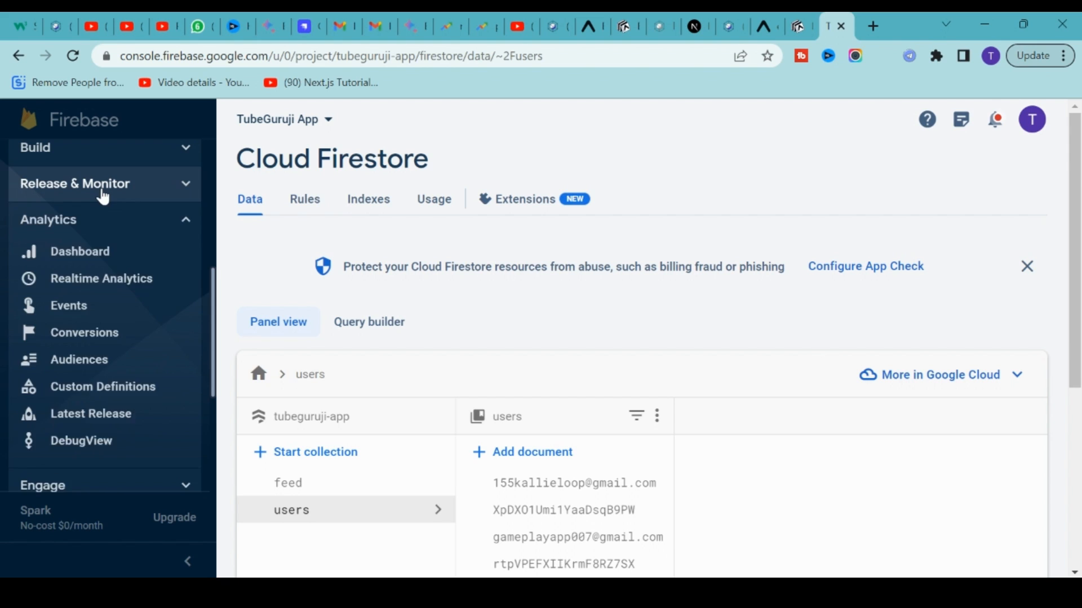
Navigate to App Distribution under Release & Monitor in the sidebar.
left_click(75, 184)
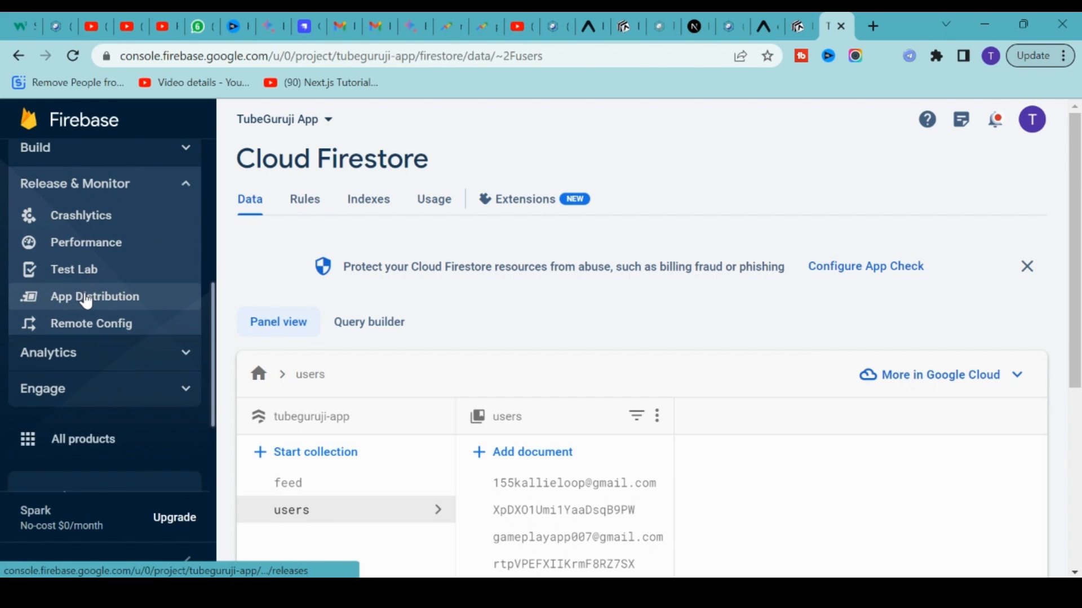
left_click(95, 297)
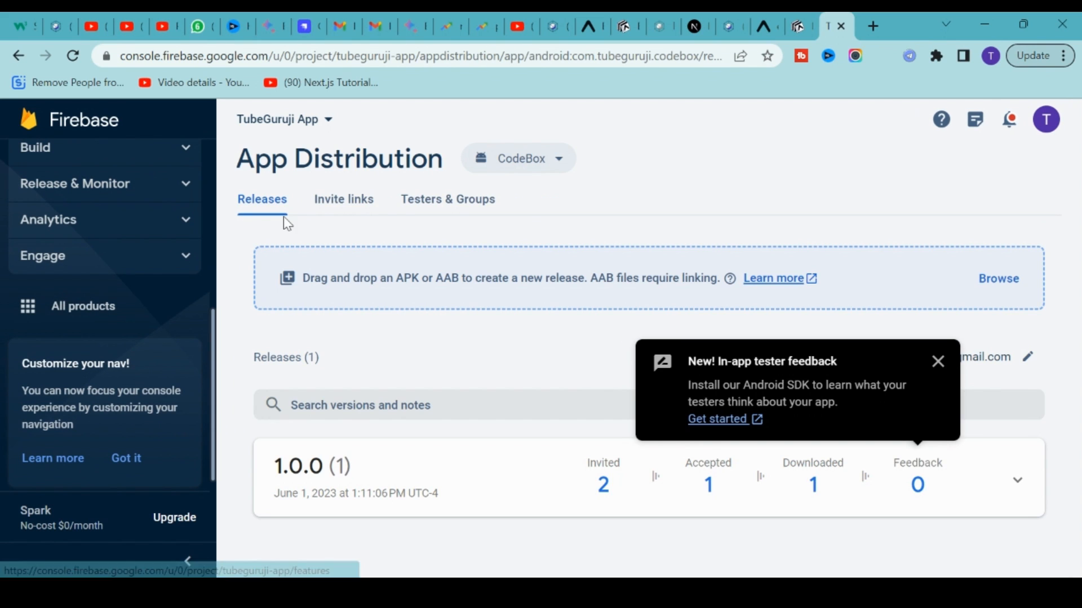
Dismiss the tester feedback notice and copy the link to release 1.0.0.
left_click(937, 361)
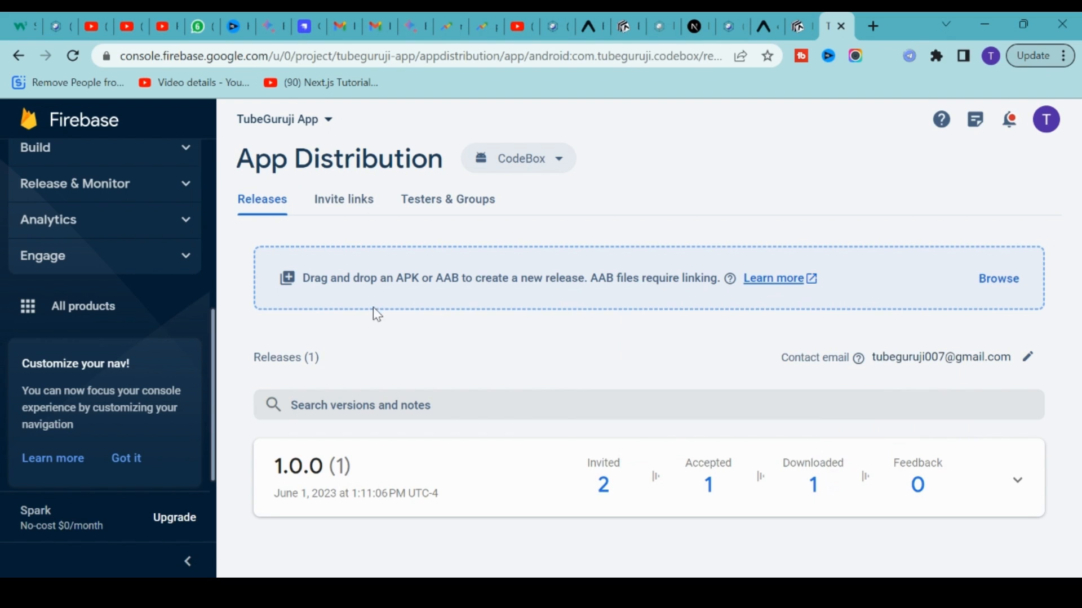
mouse_move(330, 290)
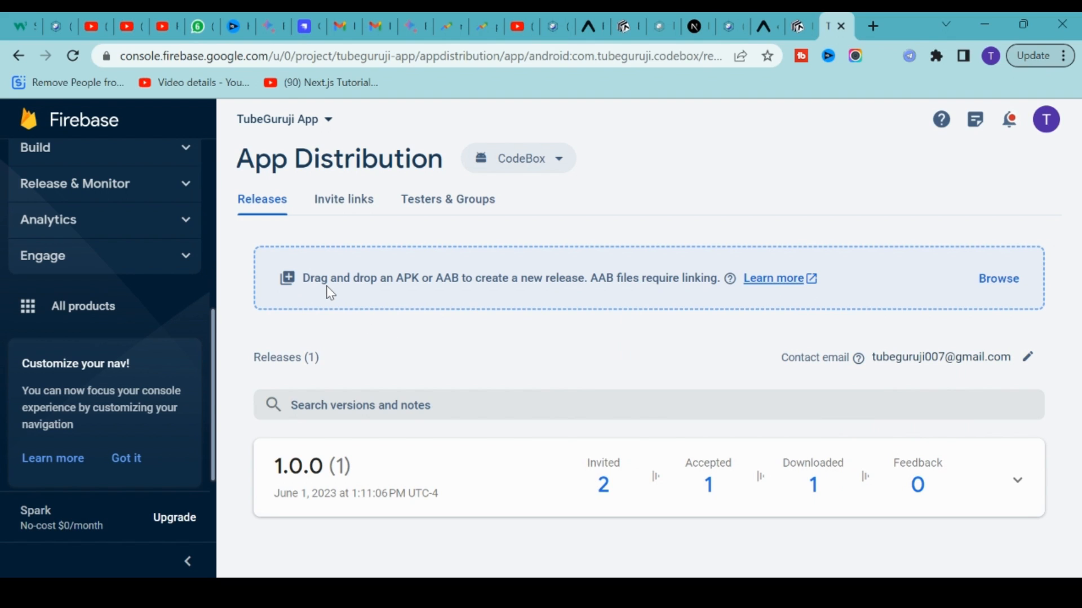
mouse_move(325, 476)
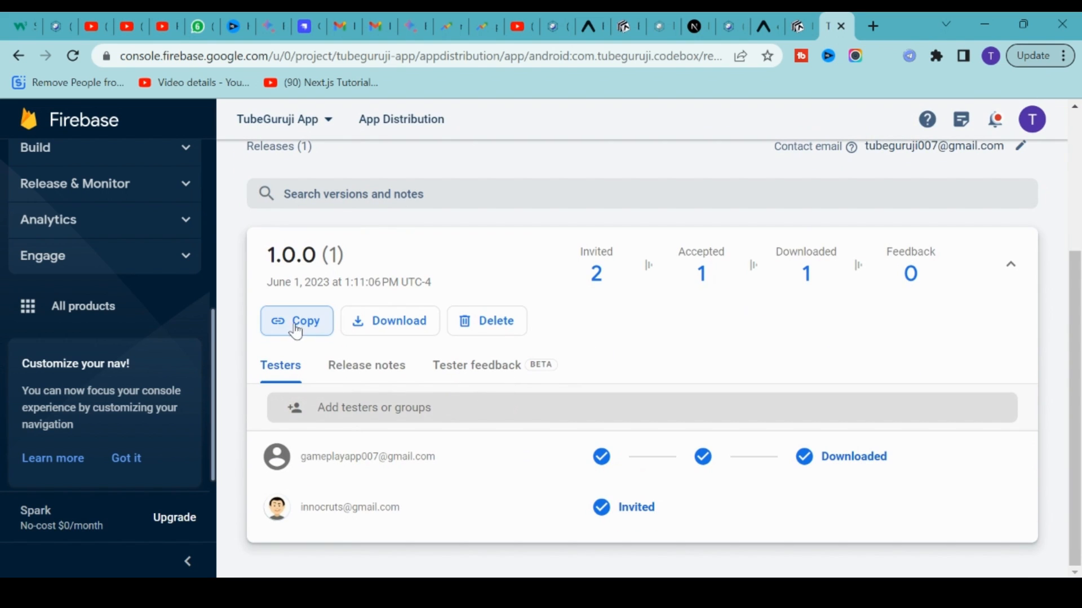
left_click(297, 321)
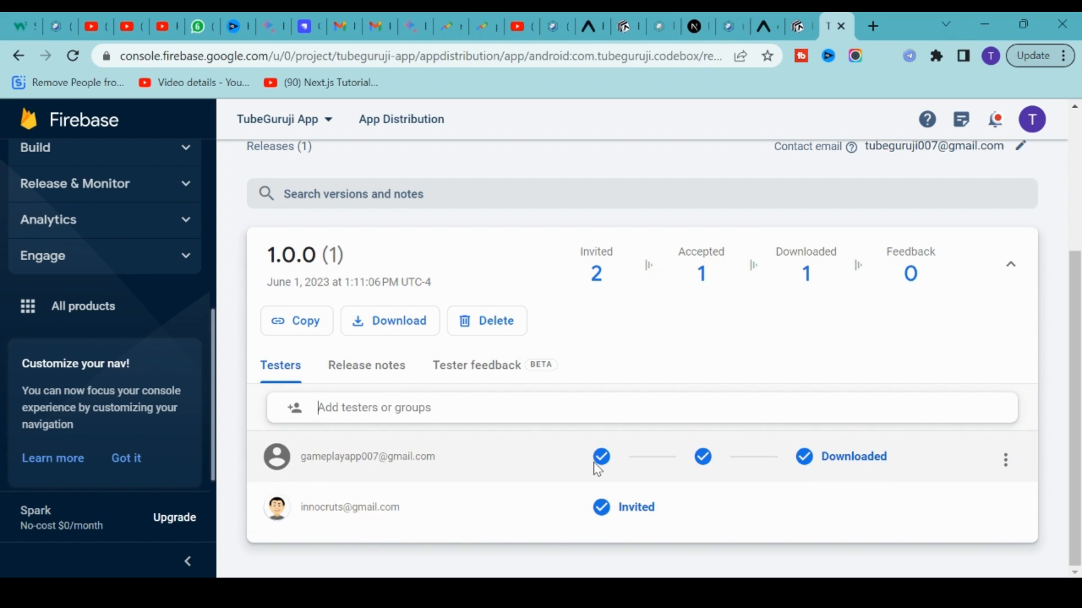
mouse_move(601, 462)
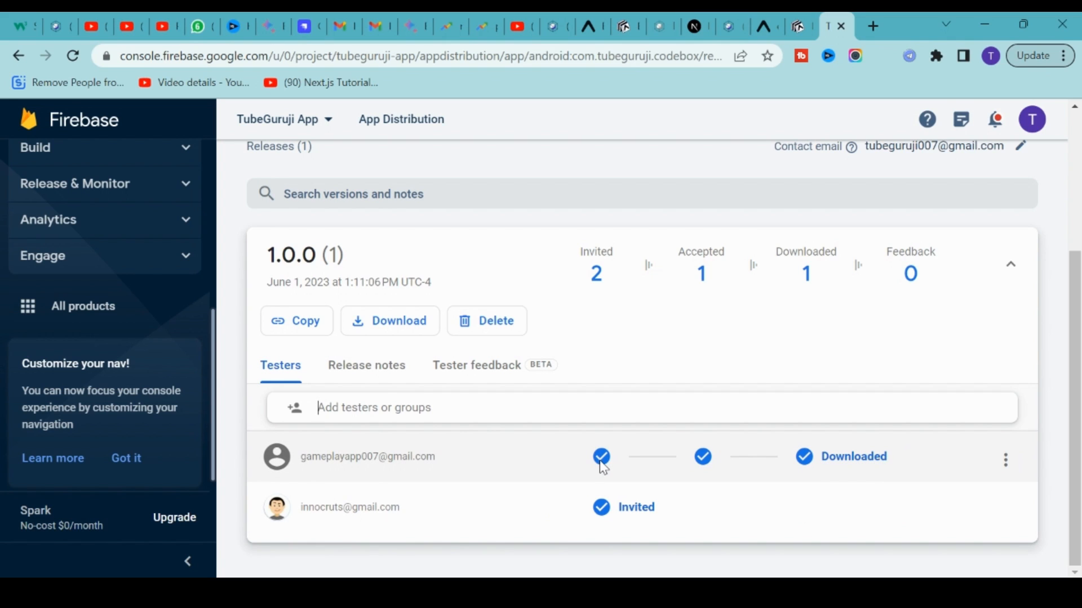
mouse_move(709, 465)
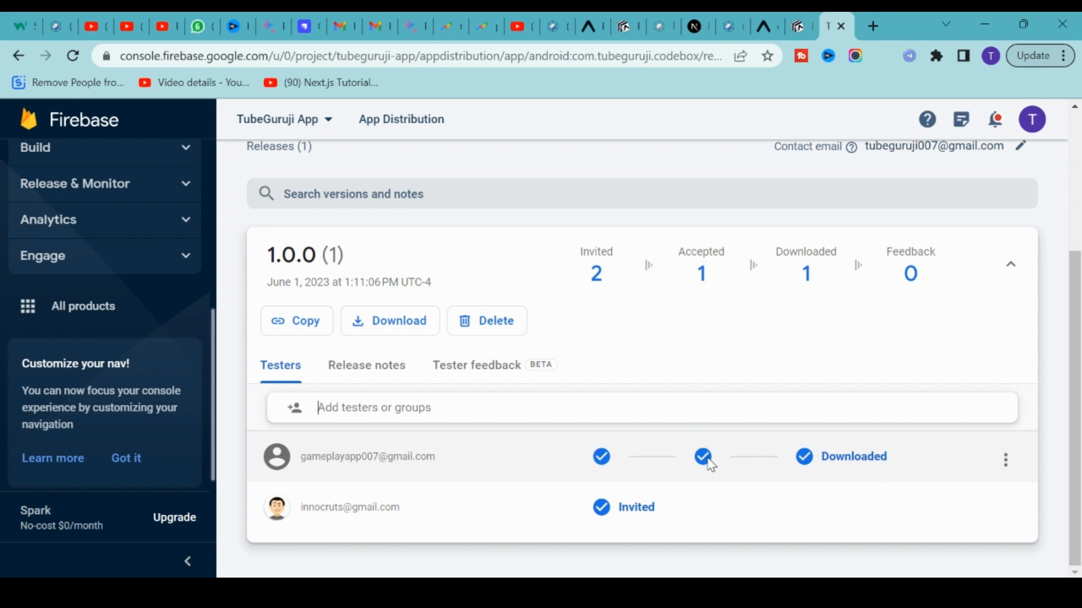
mouse_move(654, 472)
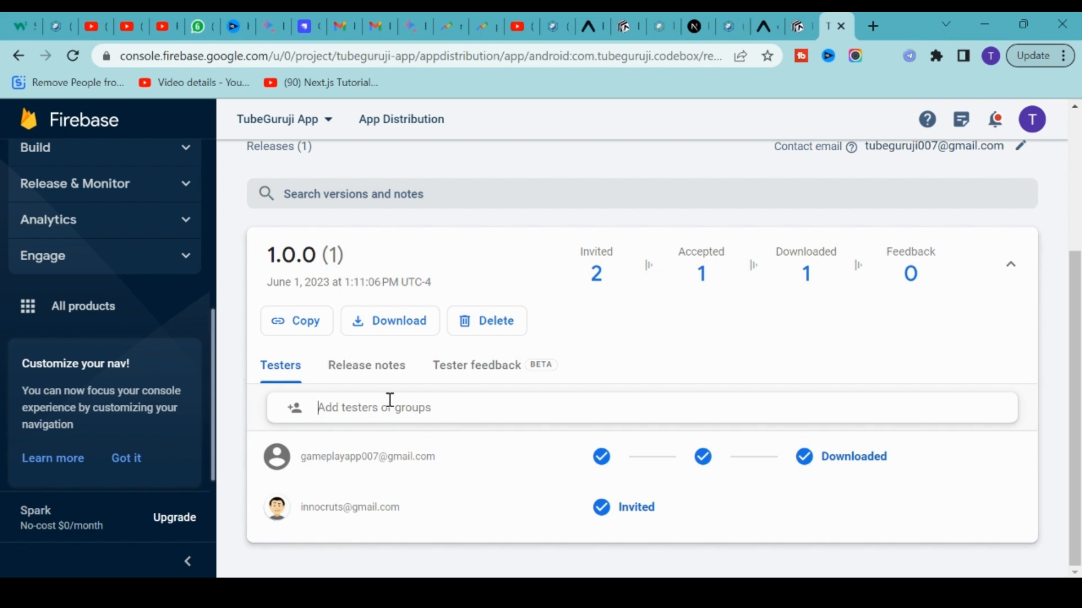
Review release 1.0.0's release notes, tester feedback and testers list.
left_click(367, 365)
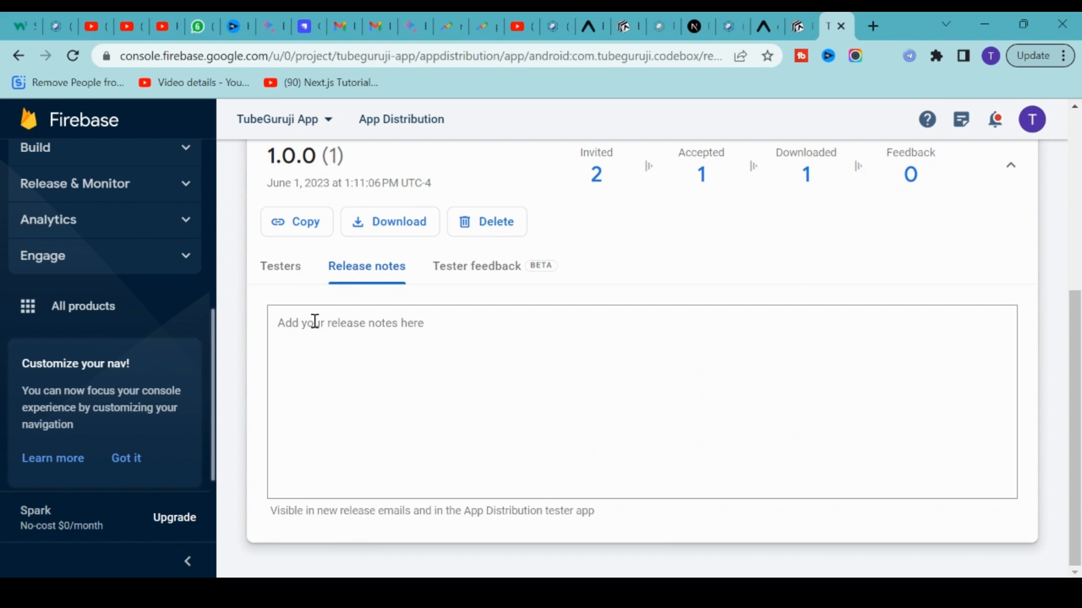
mouse_move(280, 266)
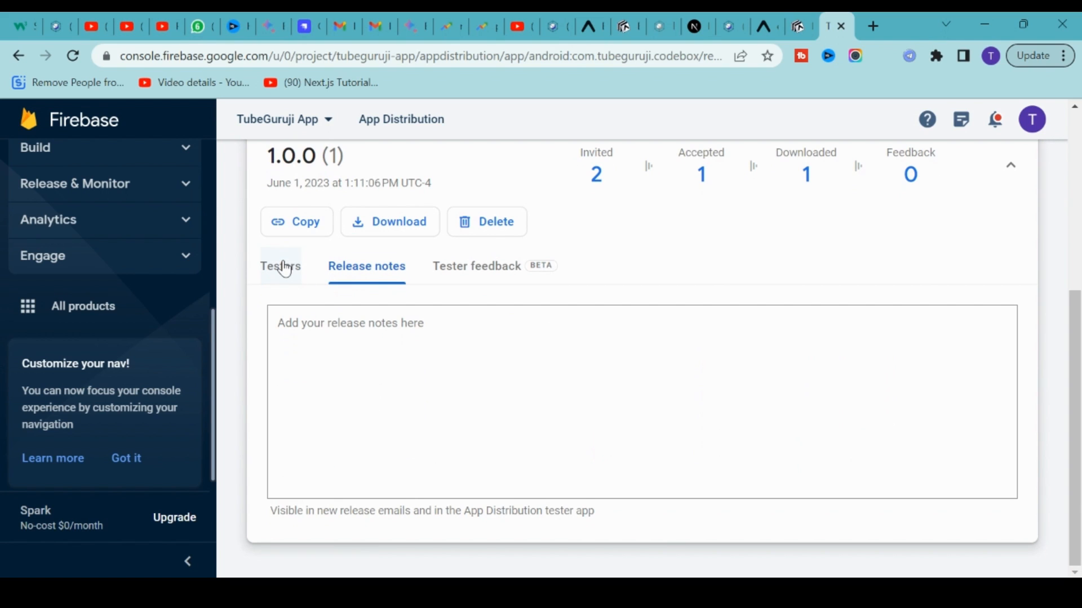
left_click(476, 266)
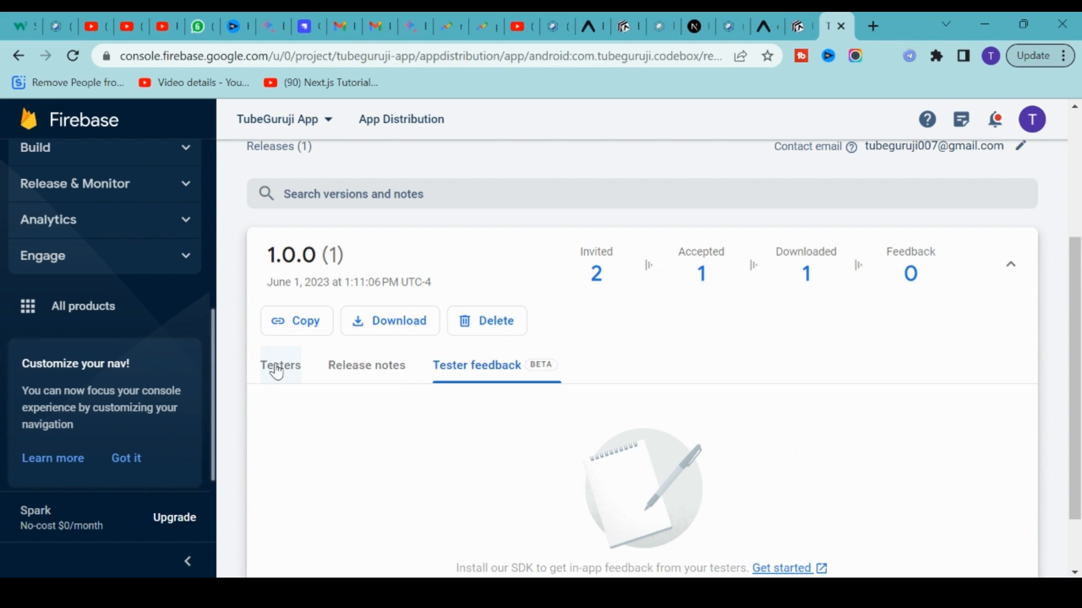
left_click(280, 365)
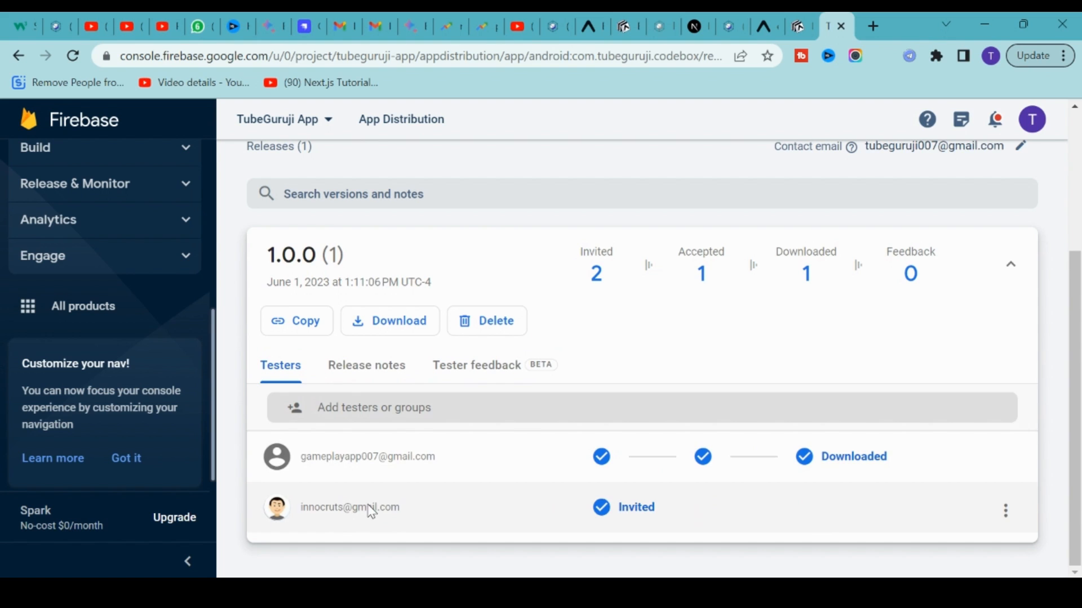
scroll("up", 3)
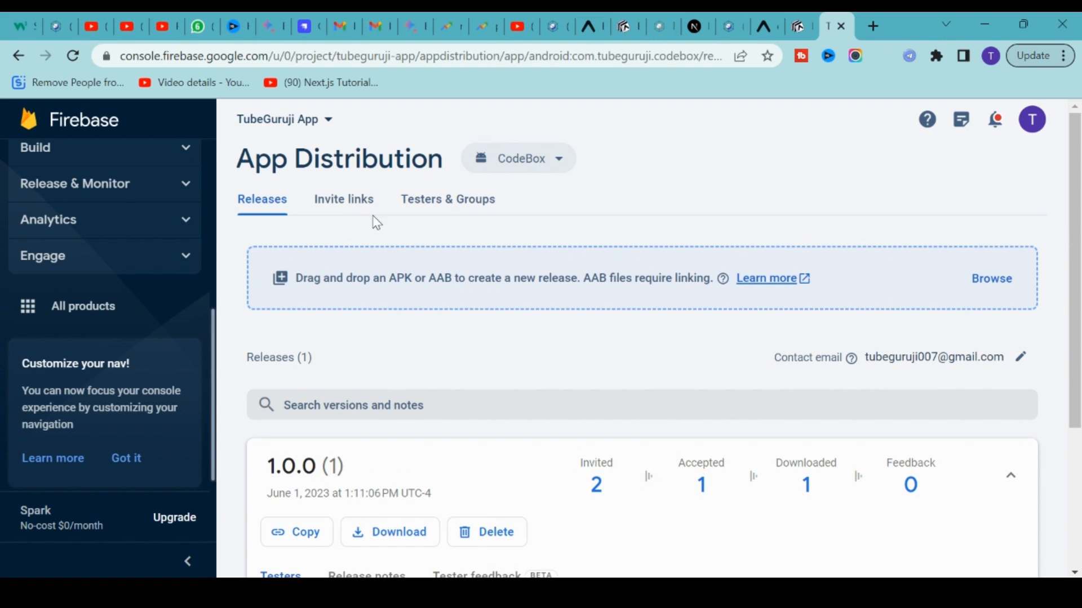
View CodeBox's invite links and the Testers & Groups list showing the two testers.
left_click(343, 199)
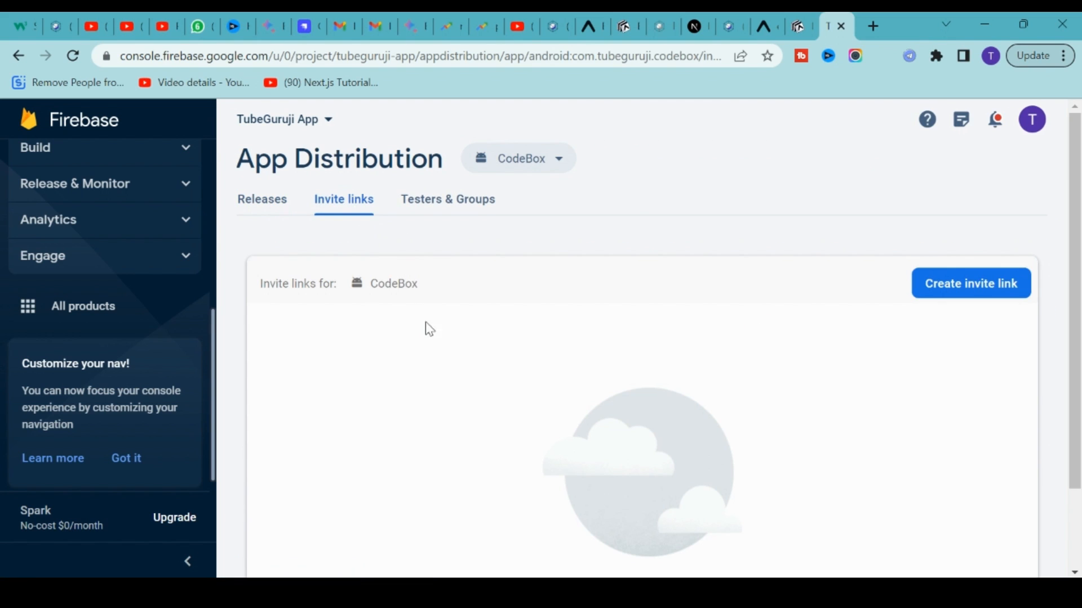
left_click(971, 283)
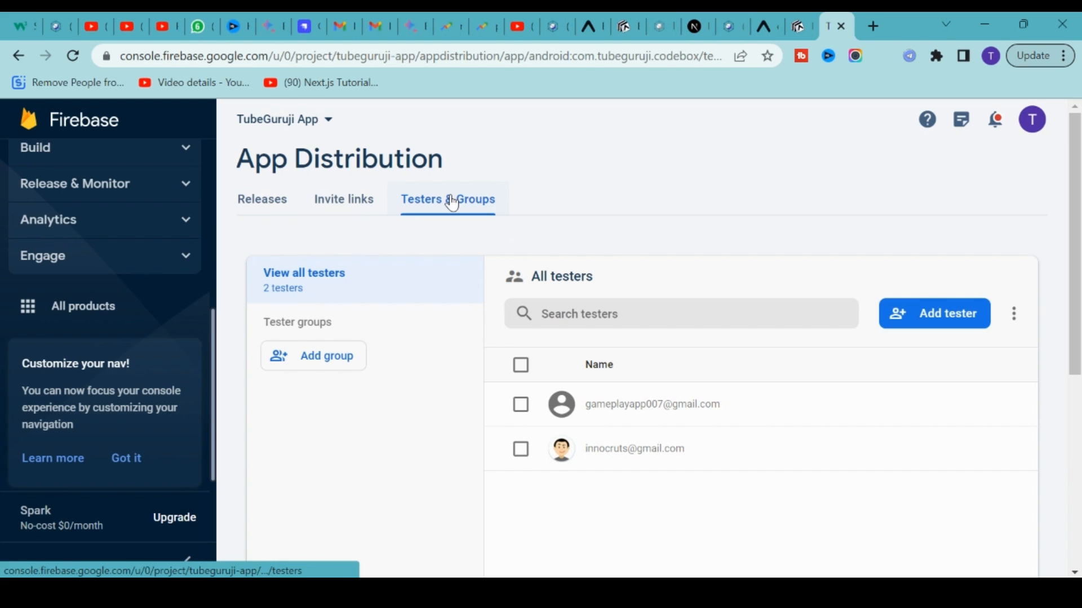
left_click(261, 200)
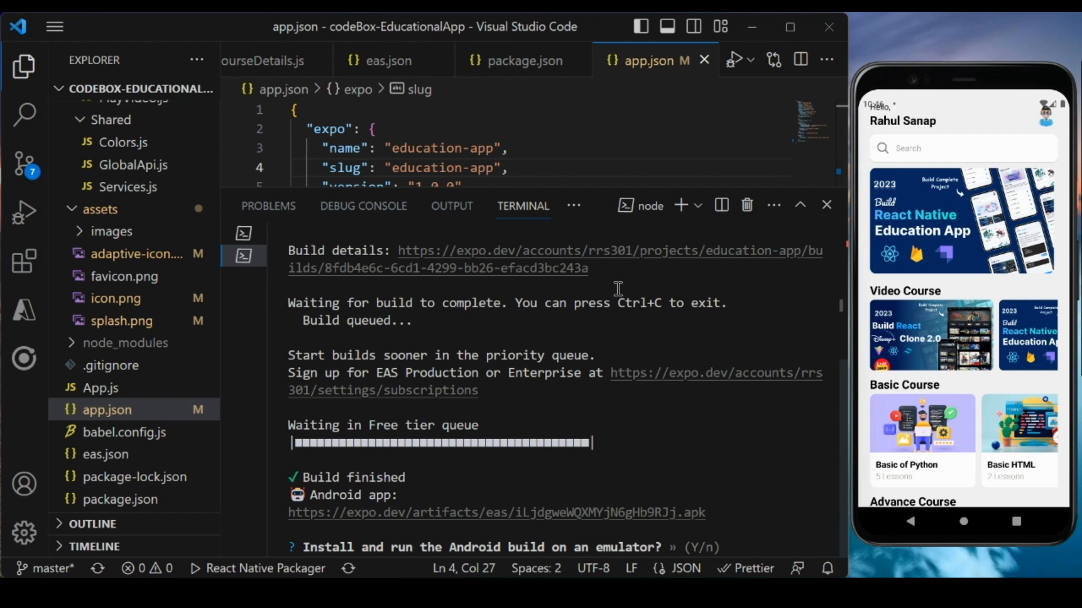
Scroll the terminal output of the finished EAS build showing the APK link.
scroll("down", 3)
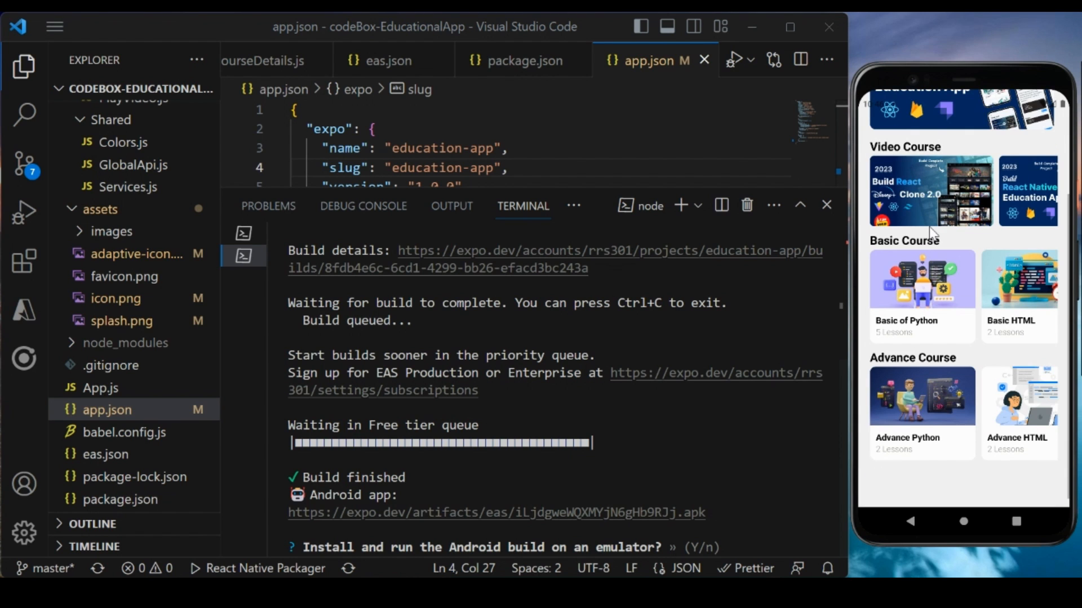